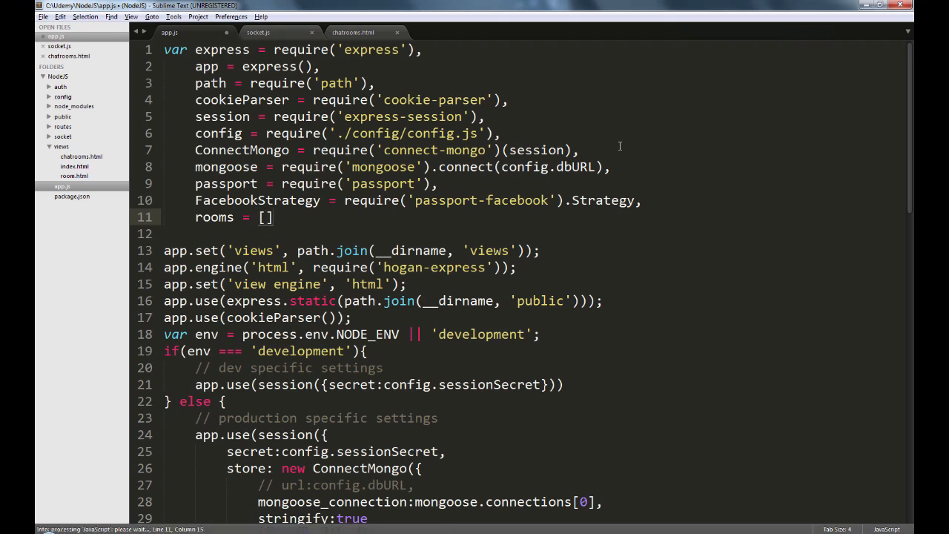
Step: Save app.js, which now passes io and the rooms array to socket.js, and scroll down
key("ctrl+s")
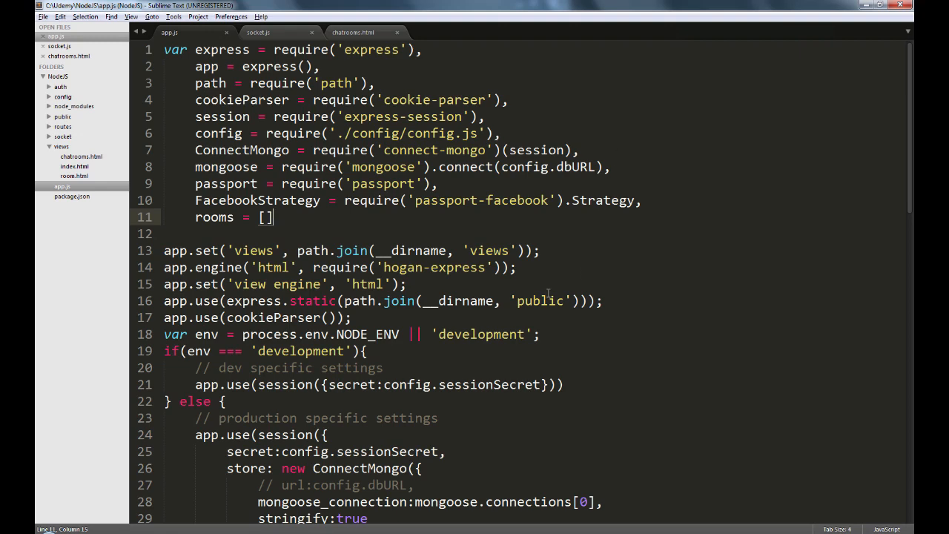
scroll("down", 3)
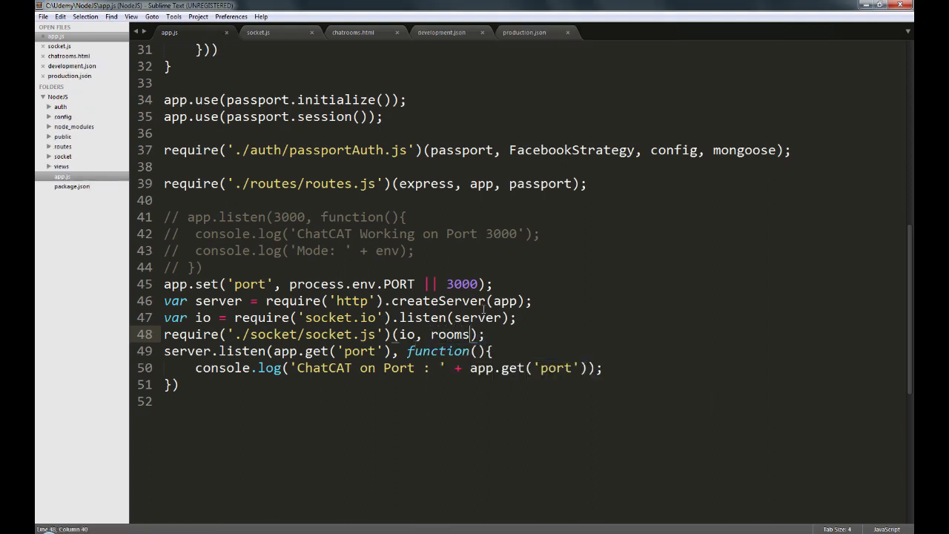
left_click(441, 31)
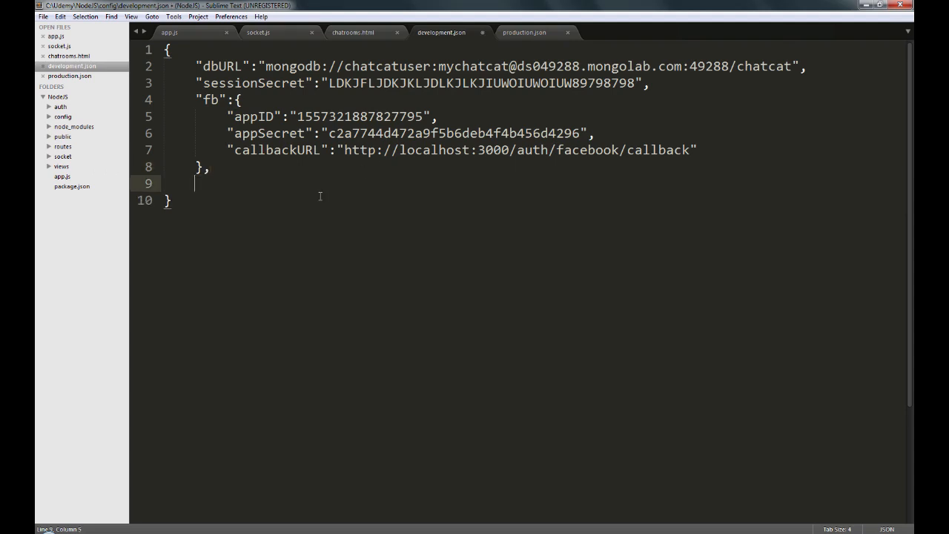
type("\"host\"")
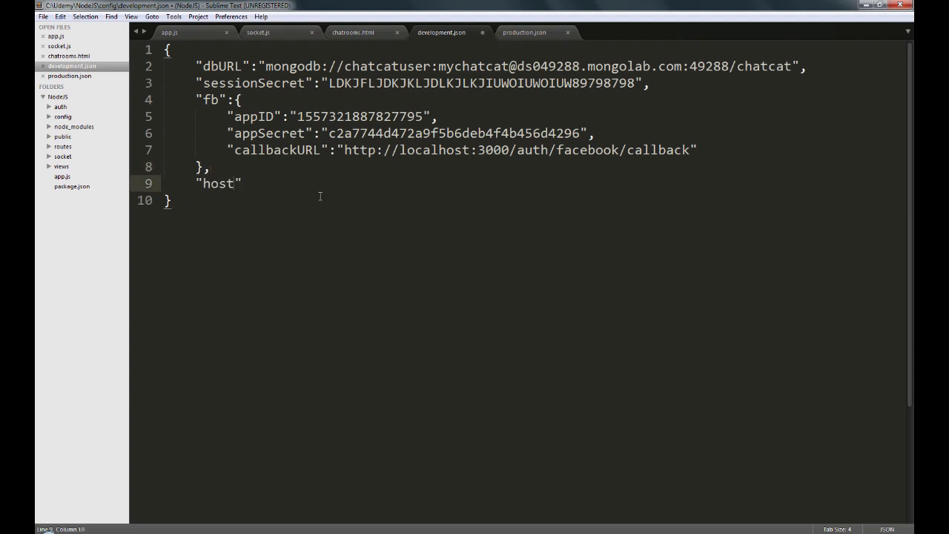
type(":\"htt")
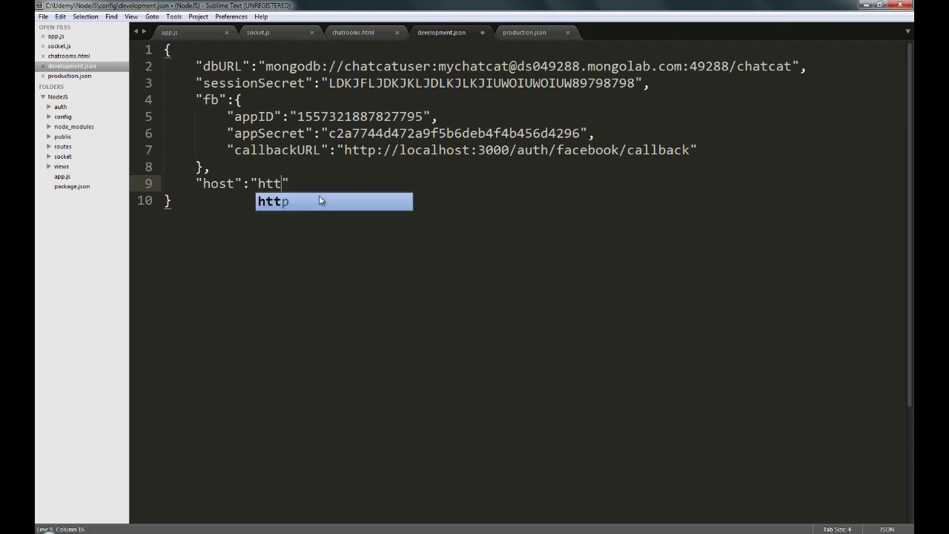
type("p://o")
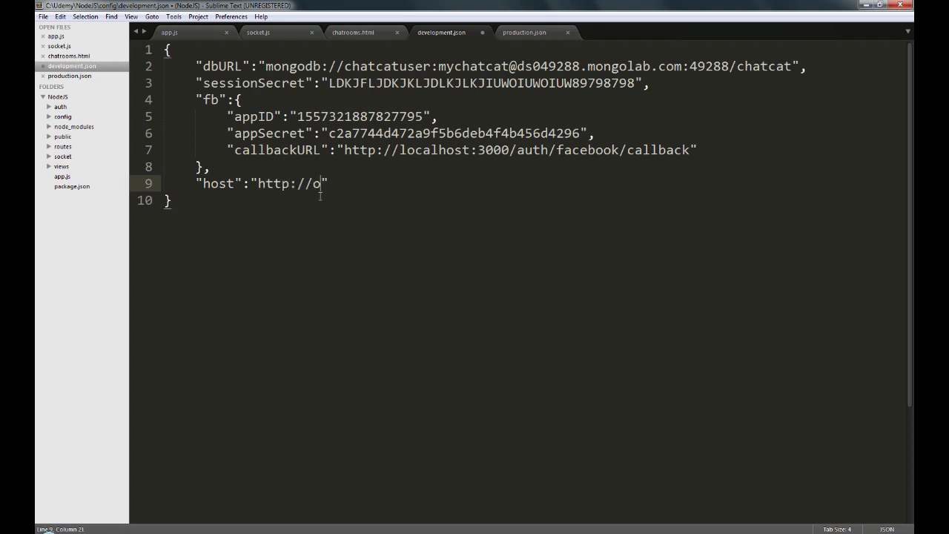
type("calhost")
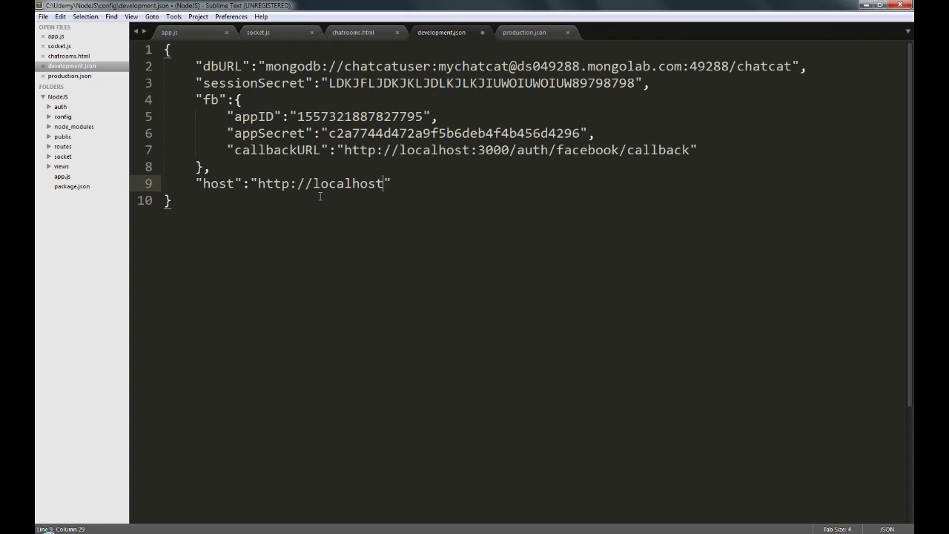
type(":30")
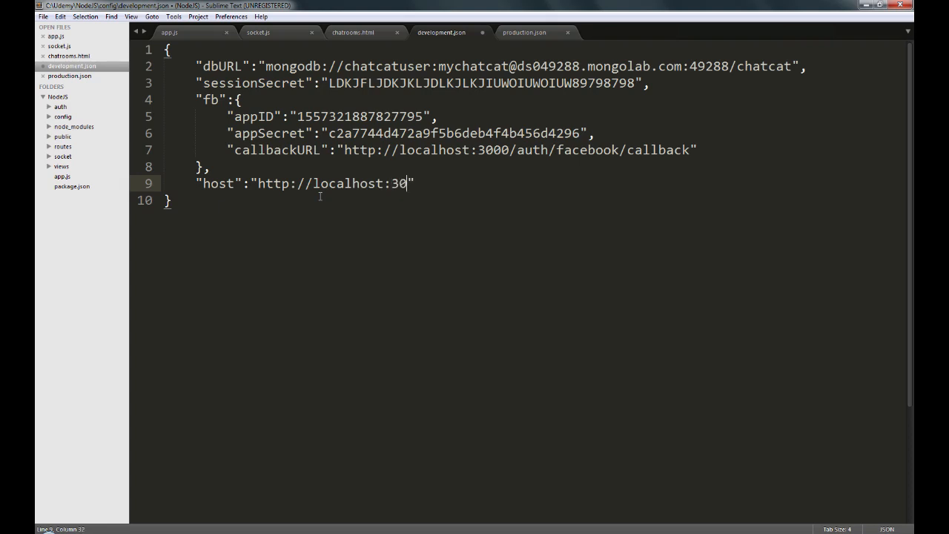
type("00")
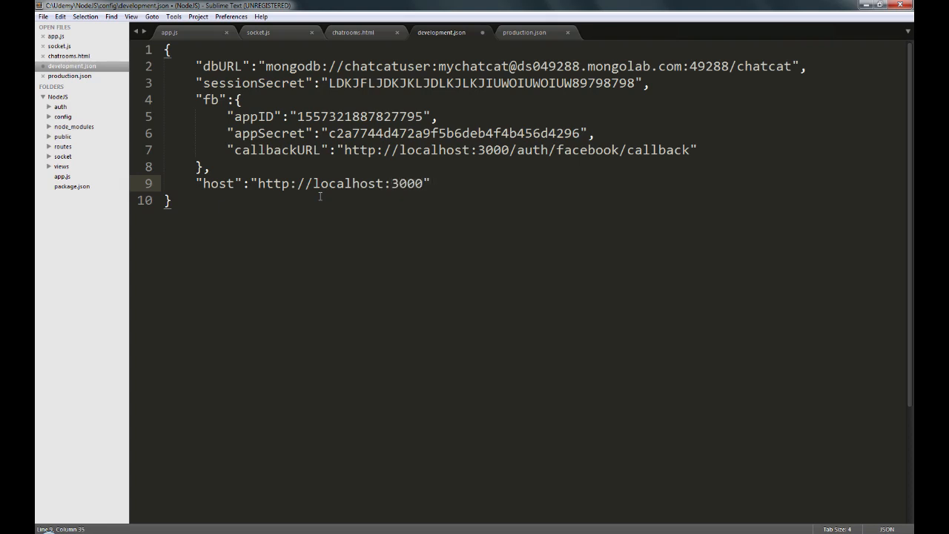
key("ctrl+s")
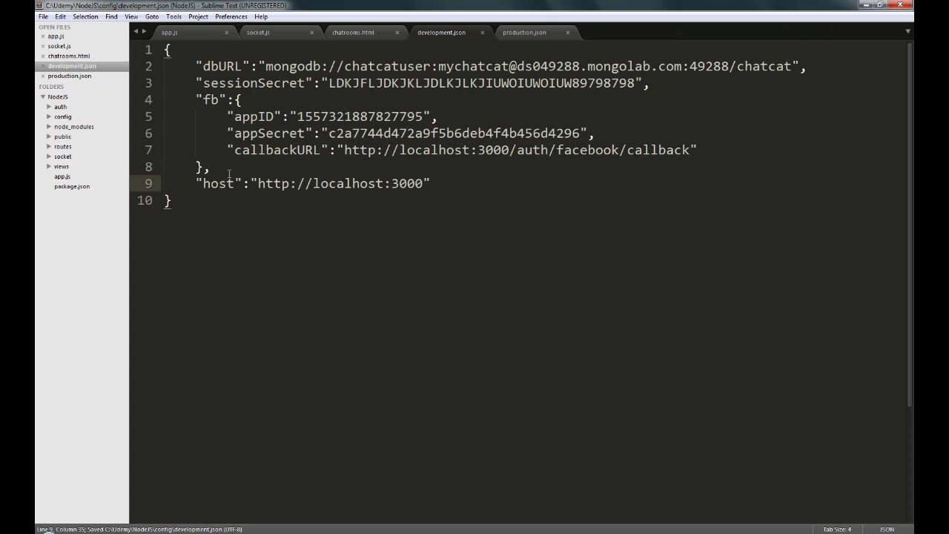
left_click(525, 32)
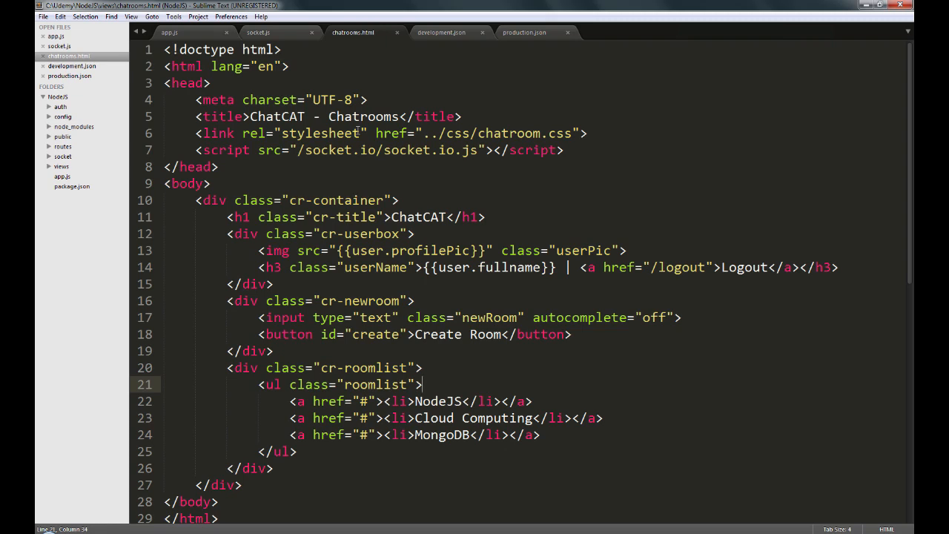
mouse_move(598, 132)
type("script")
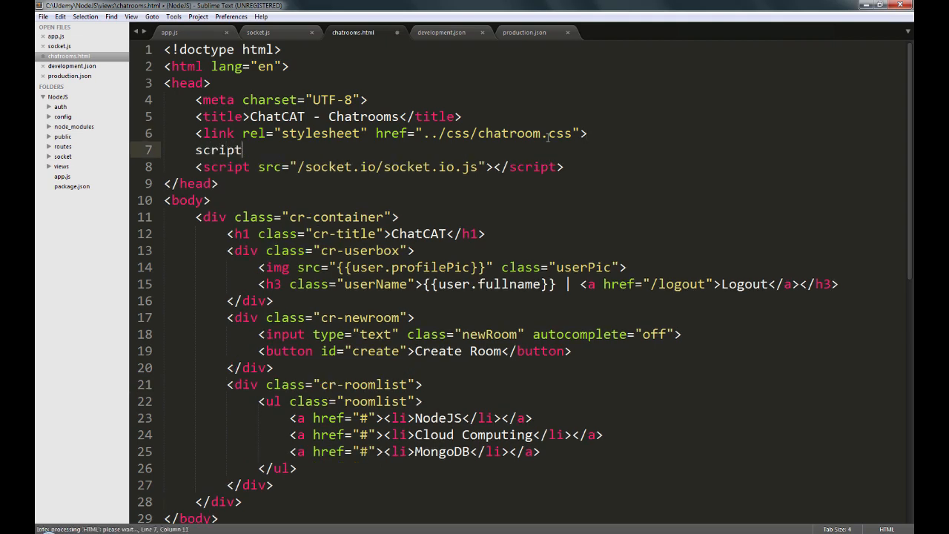
Step: Add a script tag loading //code.jquery.com/jquery-1.11.0.min.js above the socket.io include in chatrooms.html
type("-src")
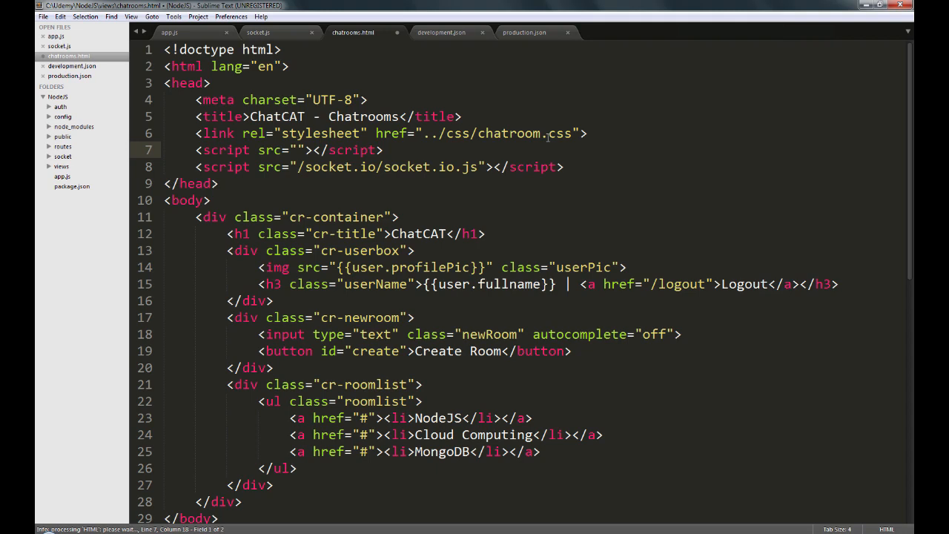
type("//code.")
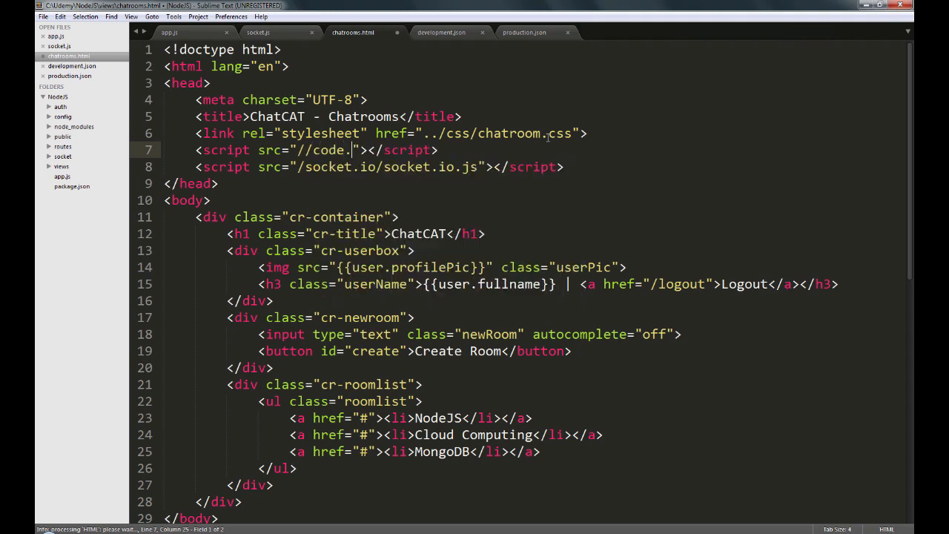
type("jquery.com/jquery-1")
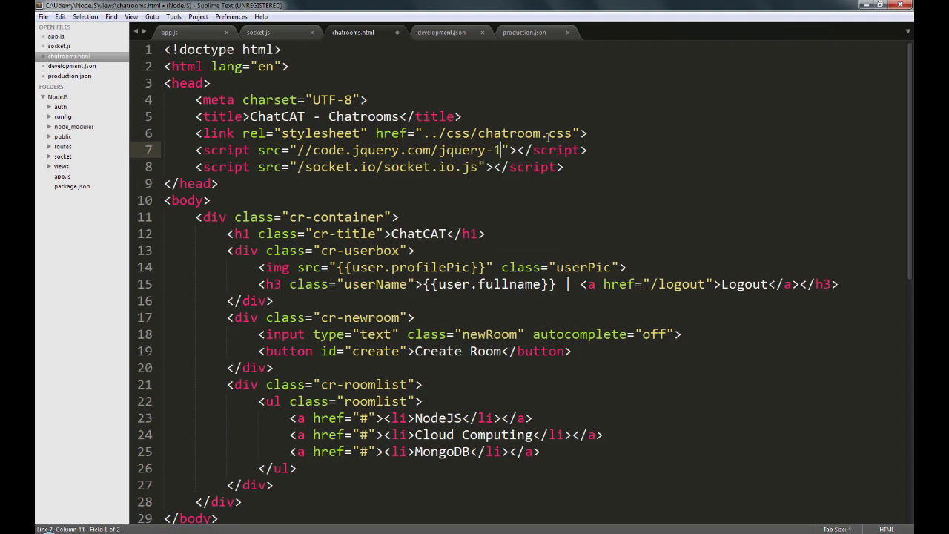
type(".11.0")
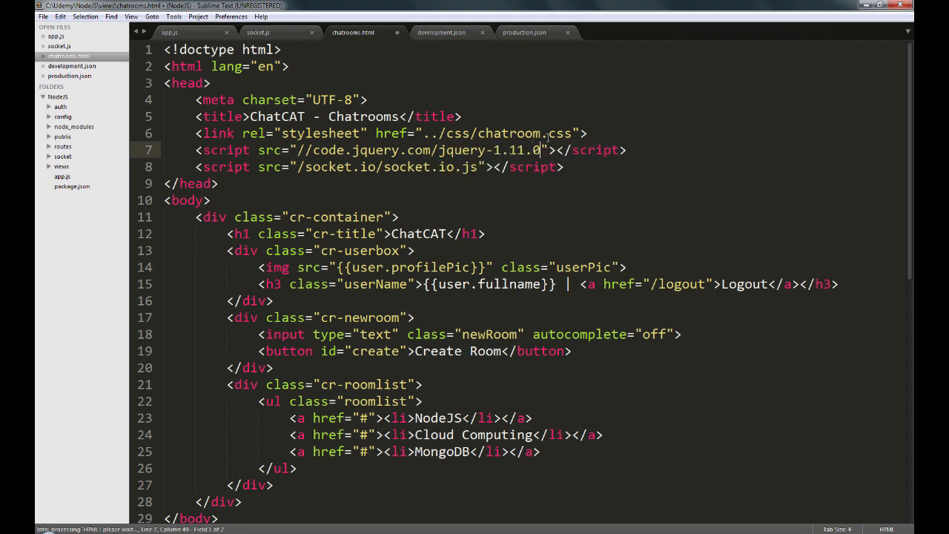
type(".min.js")
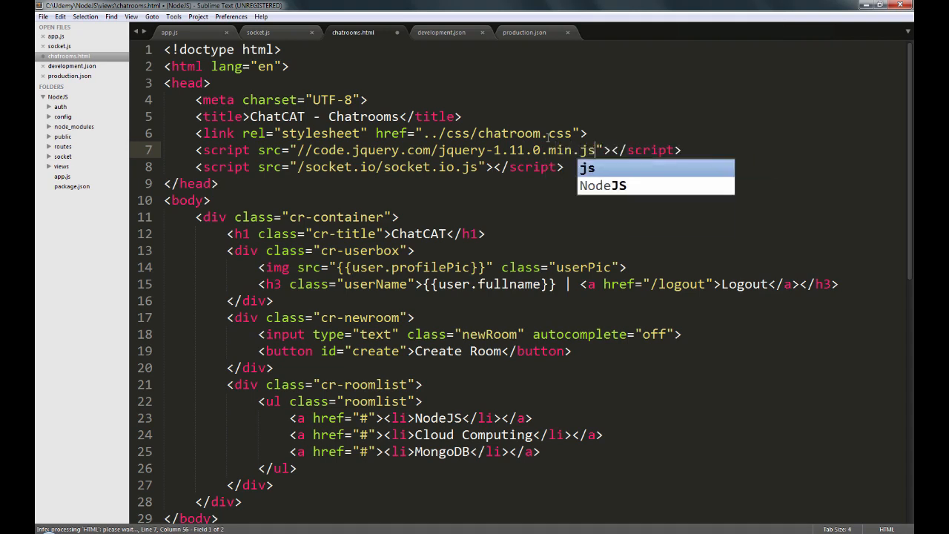
key("ctrl+s")
type("<script>")
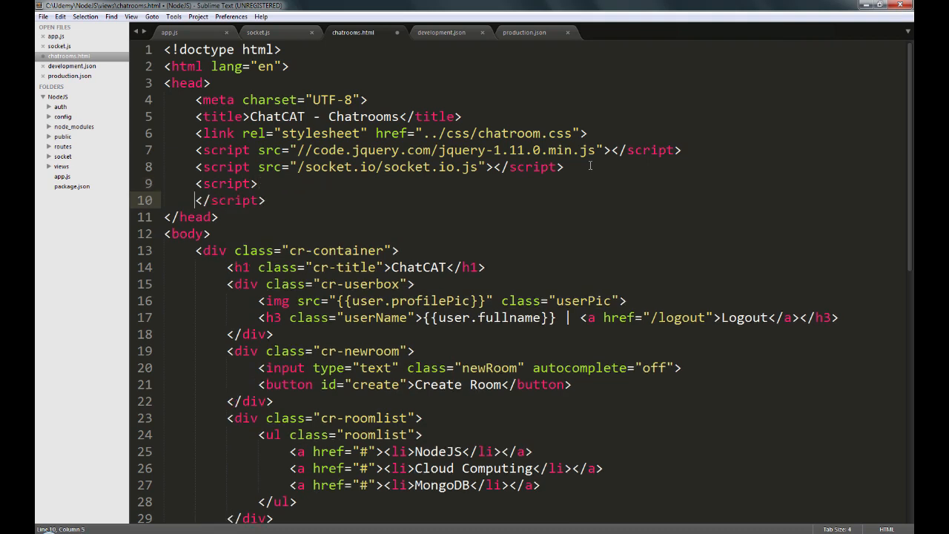
Step: Write a $(function(){}) handler in the inline script setting var host = '{{config.host}}'
key("enter")
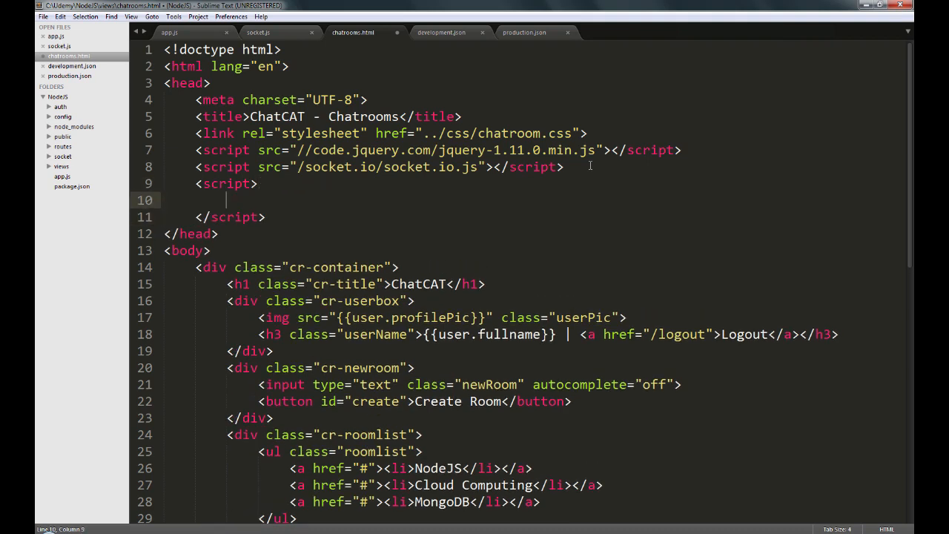
type("$(function(){")
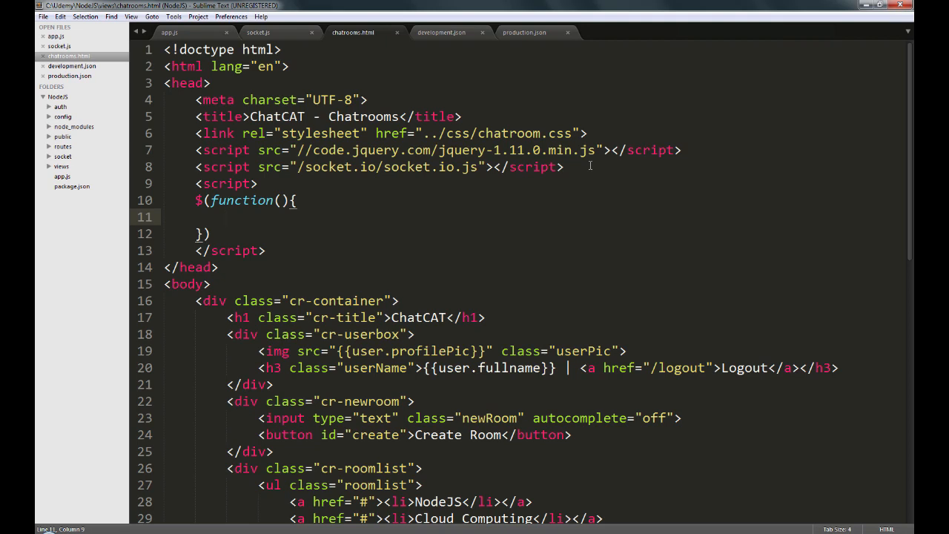
left_click(227, 215)
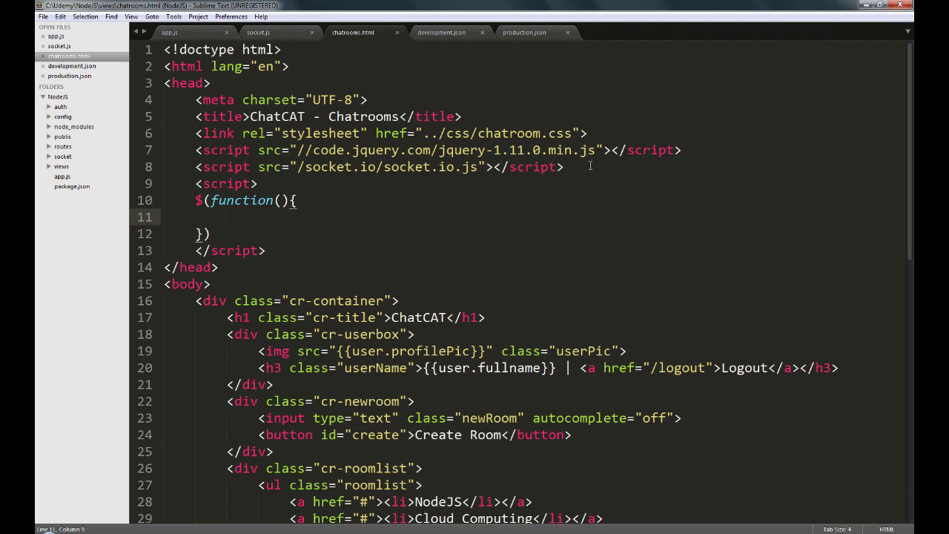
type("var")
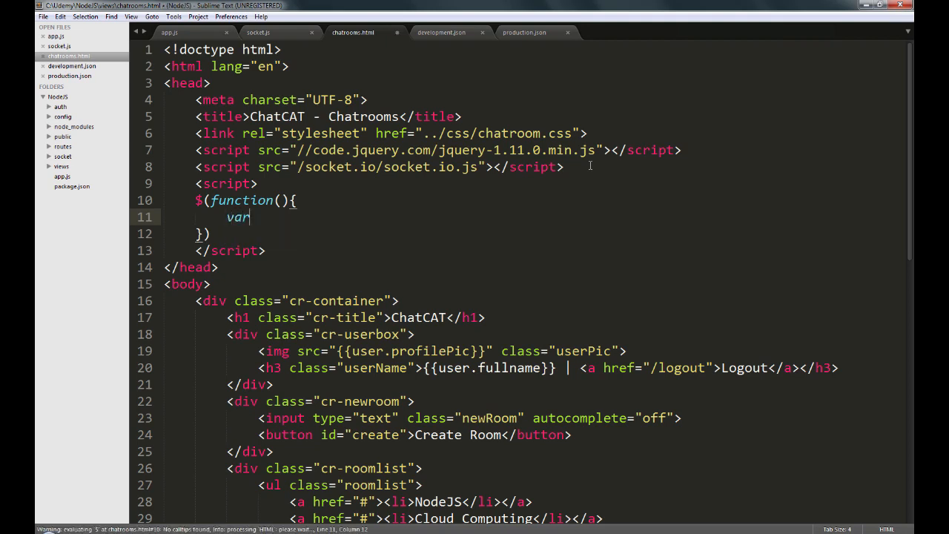
type("host")
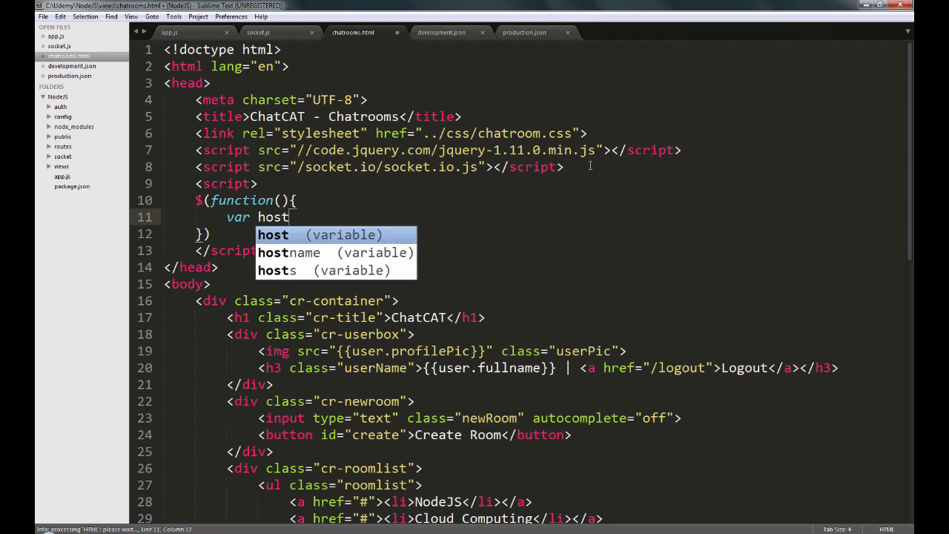
type("= ''")
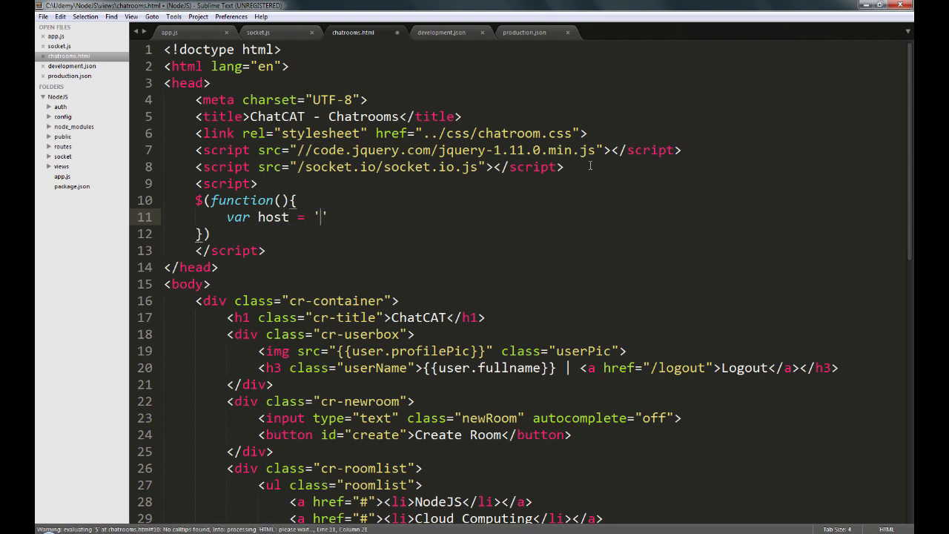
type("{{config.host")
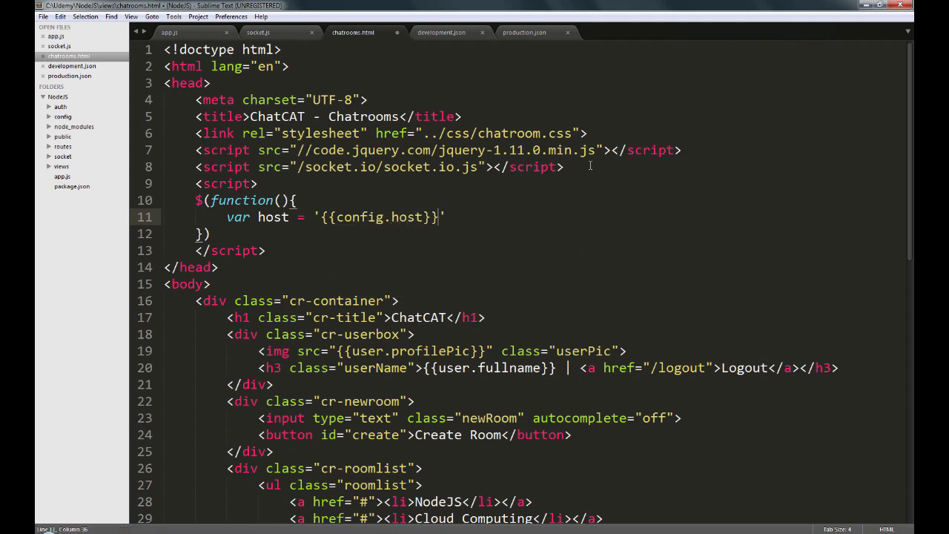
left_click(63, 146)
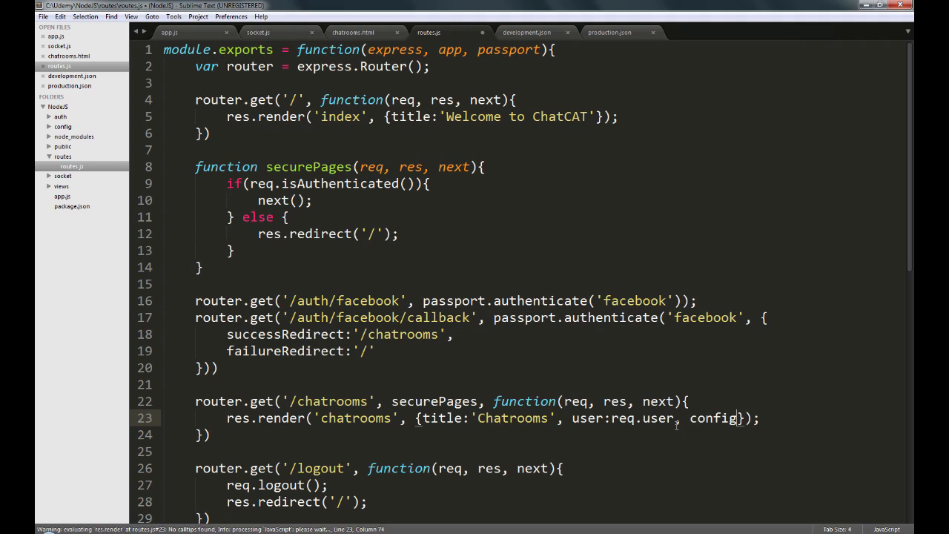
Step: Add config as a fourth parameter of the routes.js module.exports function
type(":config")
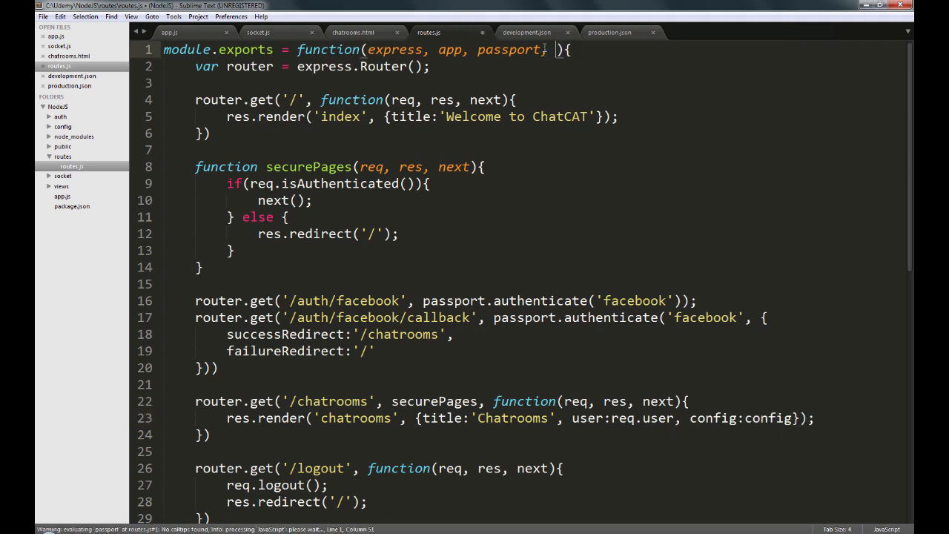
type(", config")
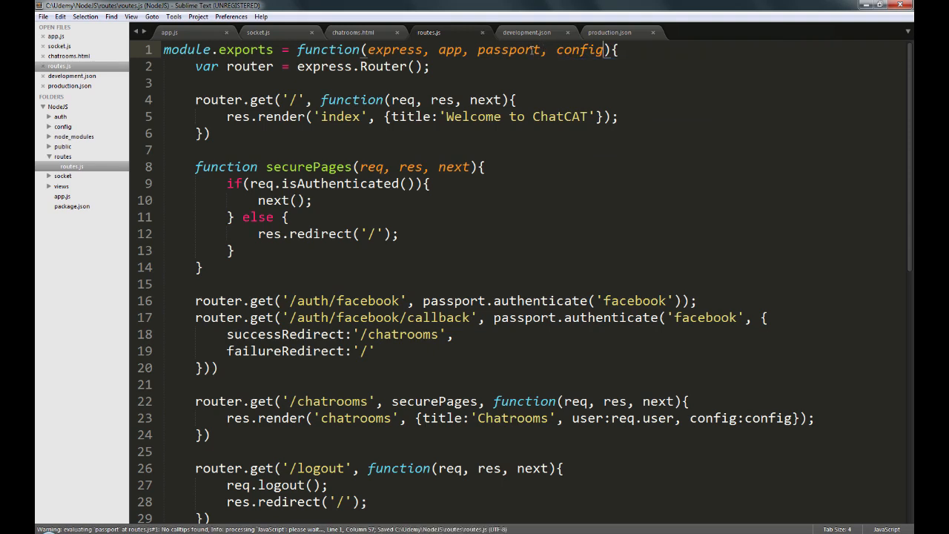
left_click(169, 32)
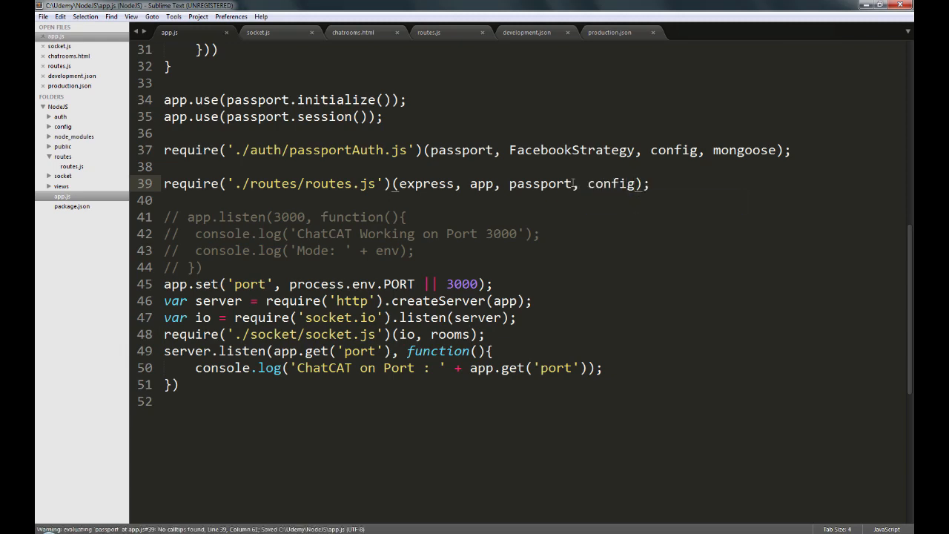
Step: Scroll through app.js to confirm config reaches the routes module, then return to chatrooms.html
scroll("up", 3)
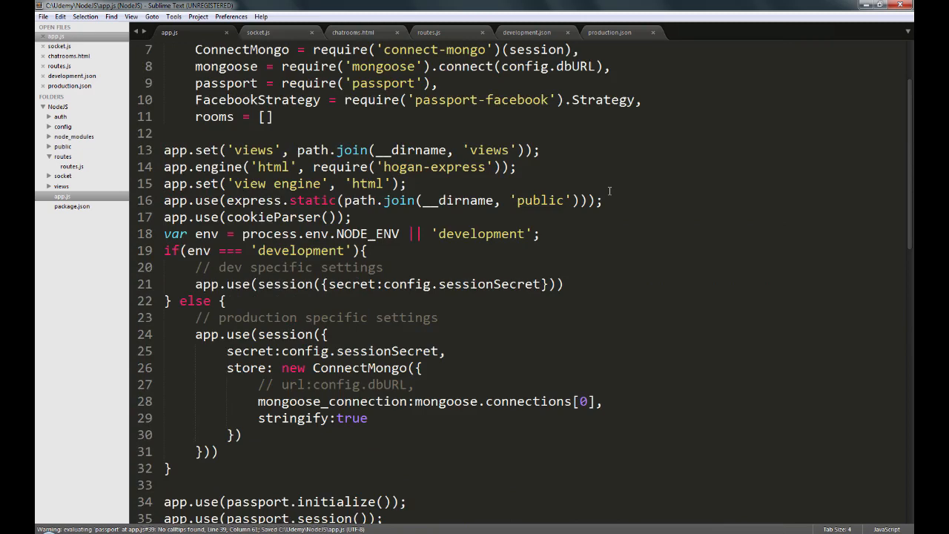
scroll("up", 3)
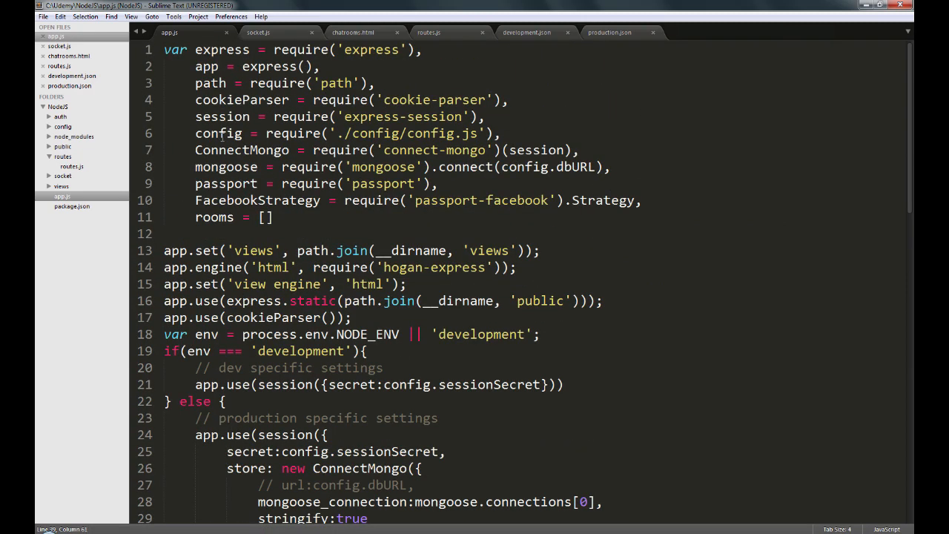
scroll("down", 3)
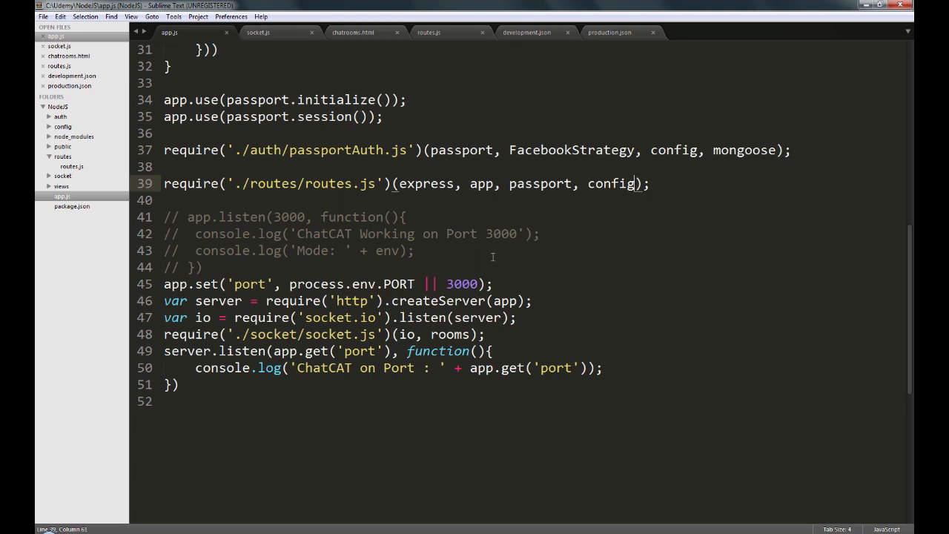
mouse_move(580, 209)
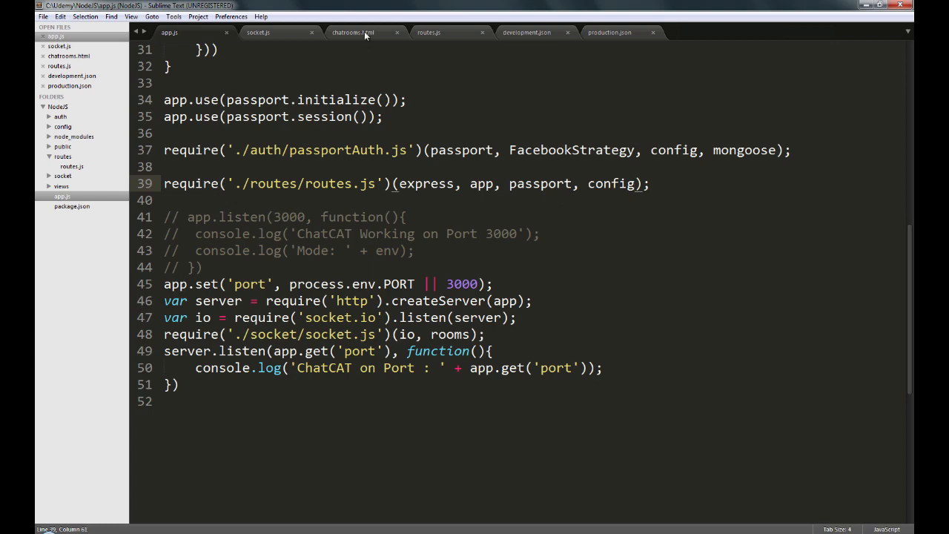
left_click(353, 31)
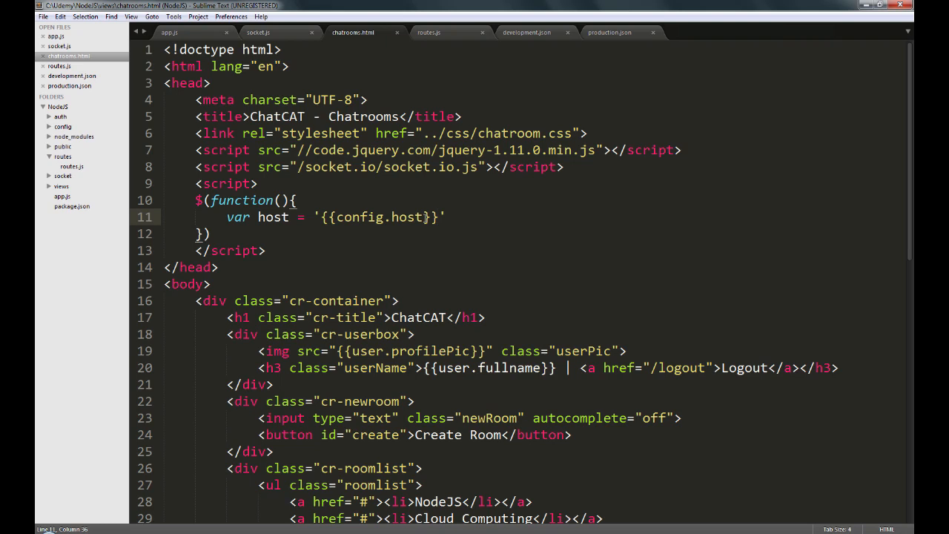
Step: End the host line with ';' and add var socket = io.connect(host + '/roomlist');
type(";")
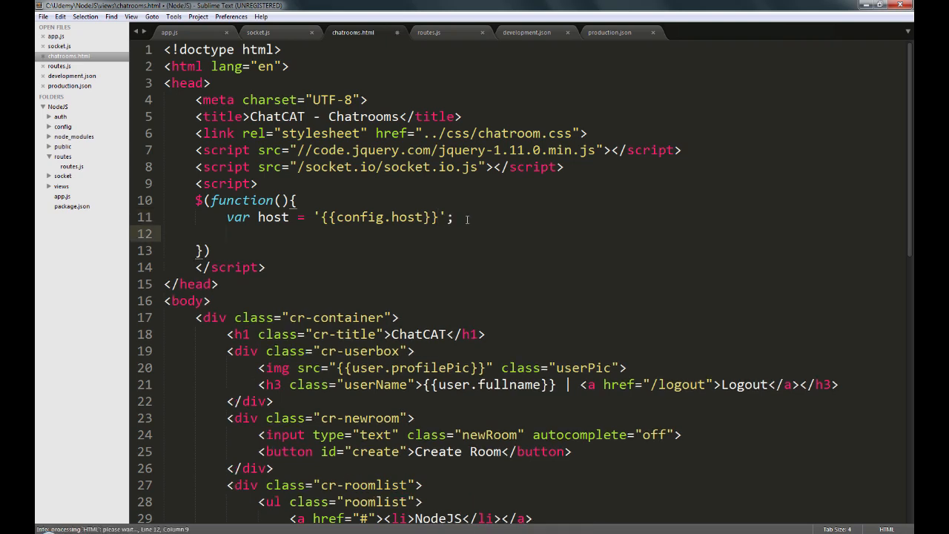
type("var")
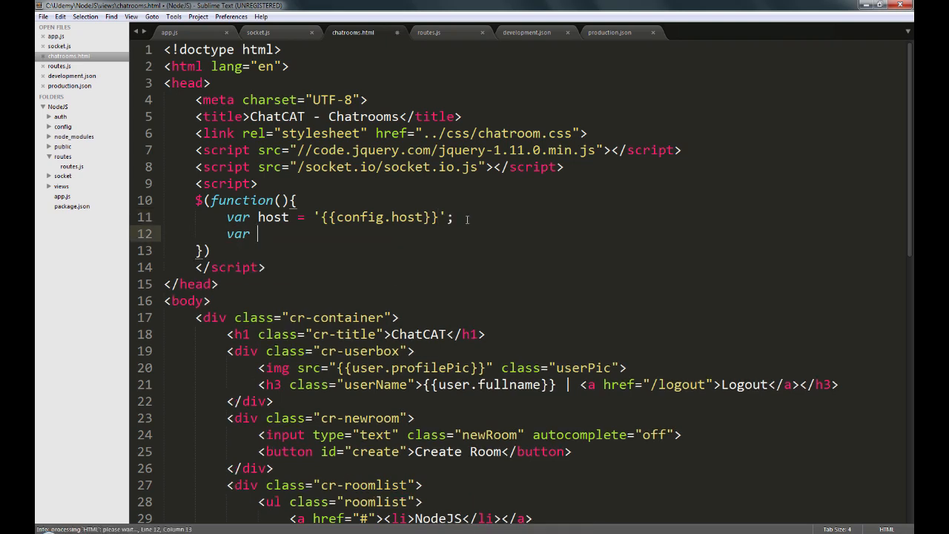
type("socket = i")
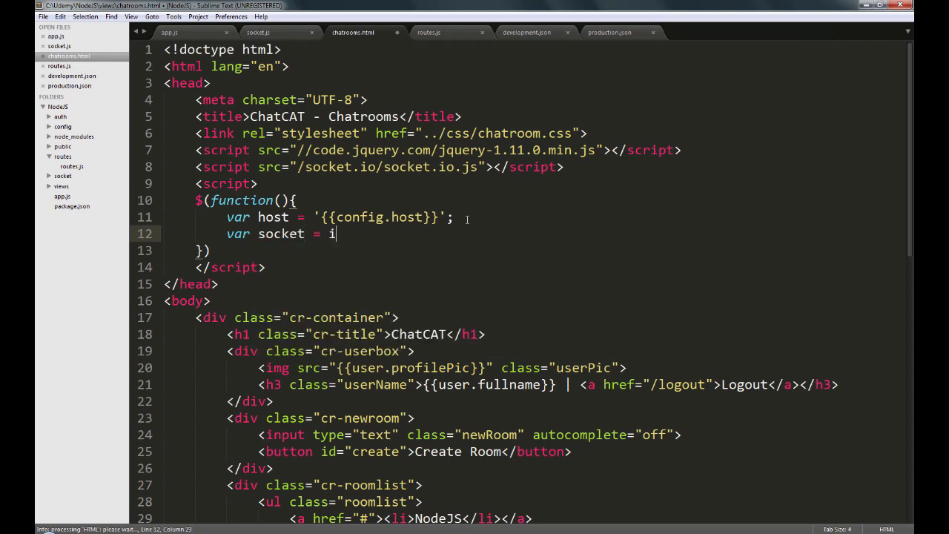
type("o.co")
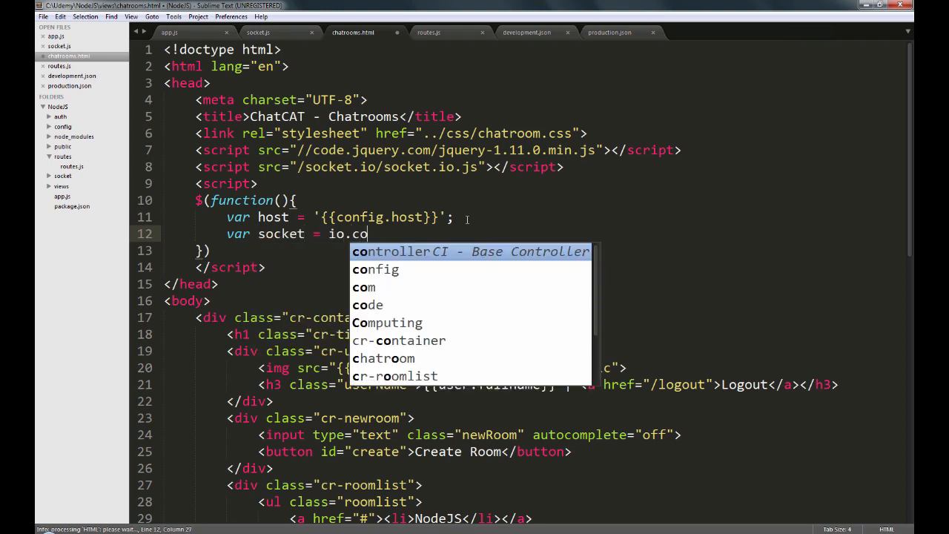
type("nnect()")
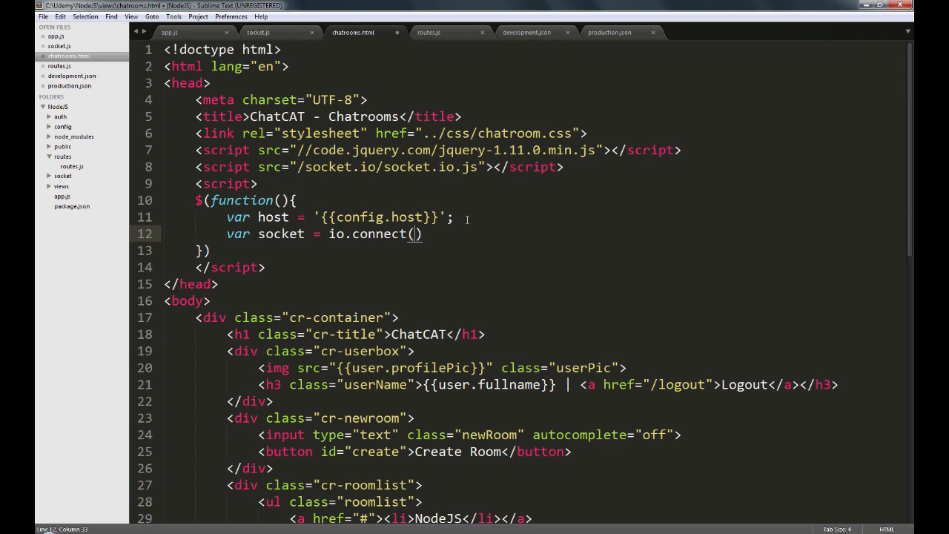
type("host +")
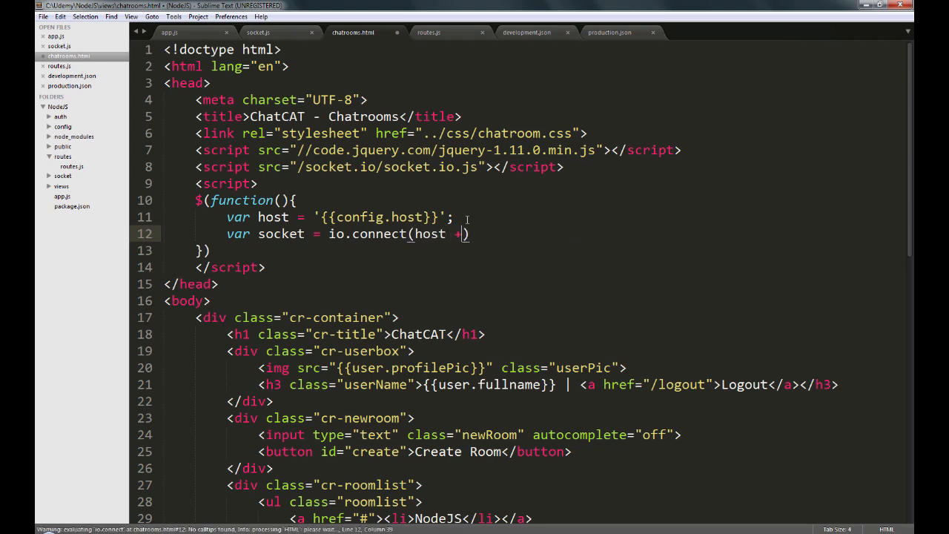
type("'/'")
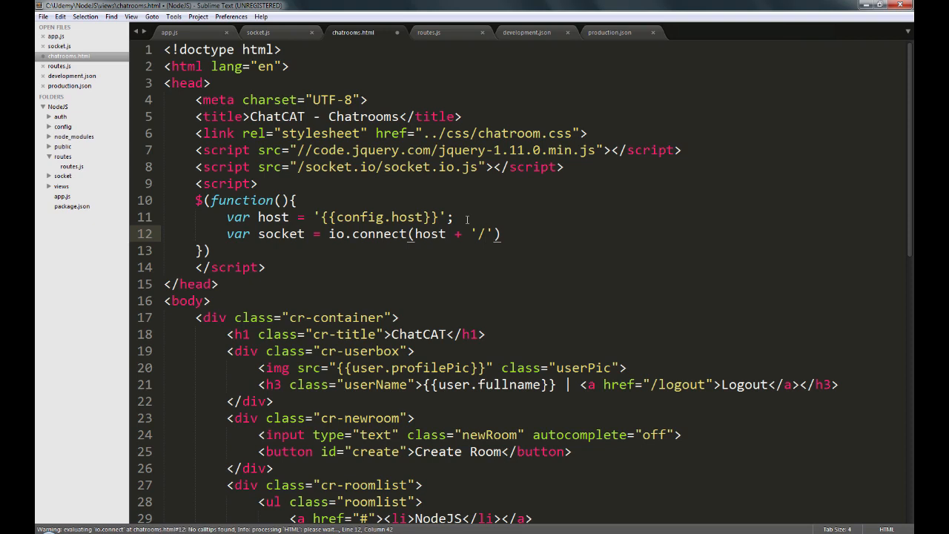
type("roomlist")
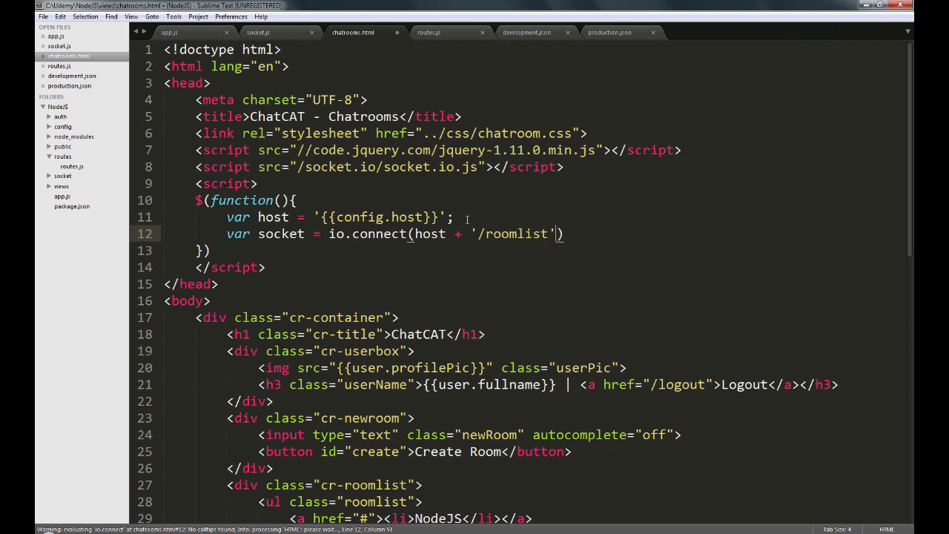
type(");")
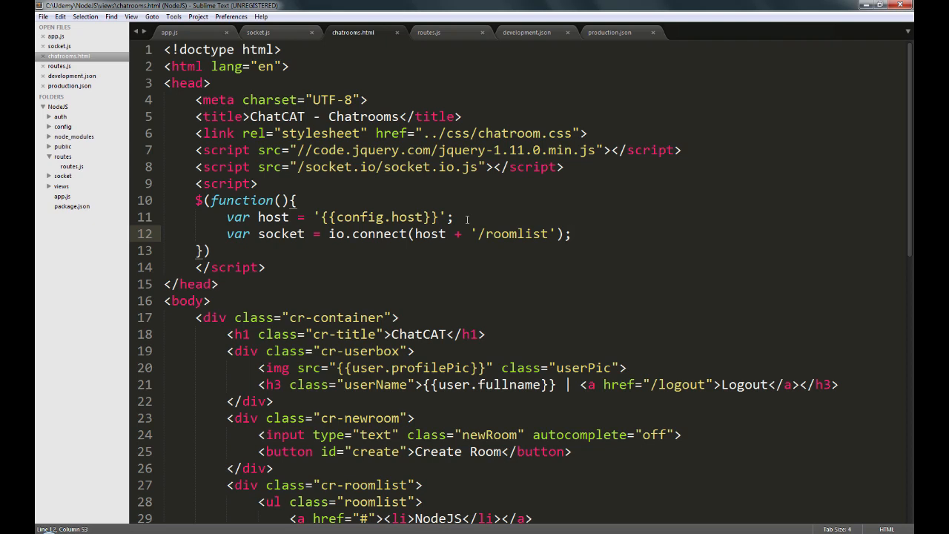
Step: Add a socket.on('connect') handler logging 'Connection Established !' below the connect line, and save
left_click(571, 234)
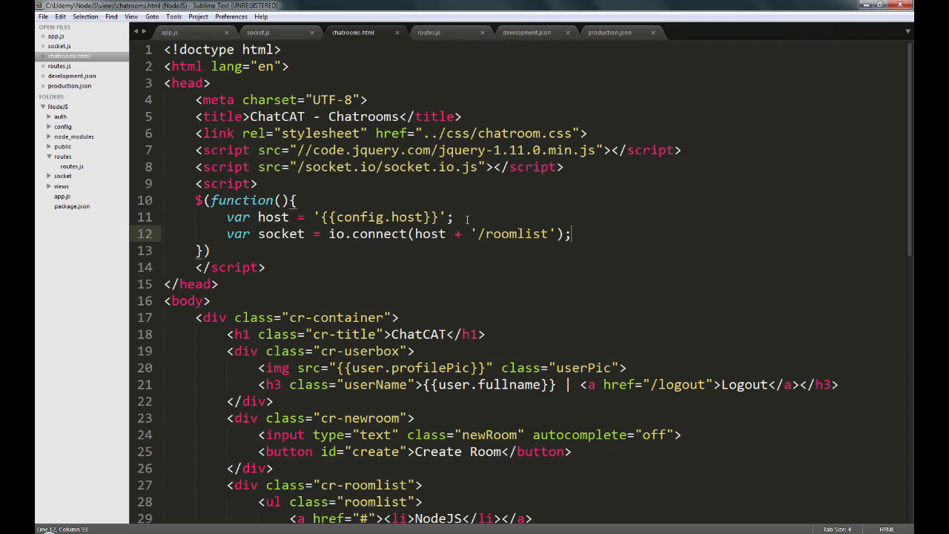
key("enter")
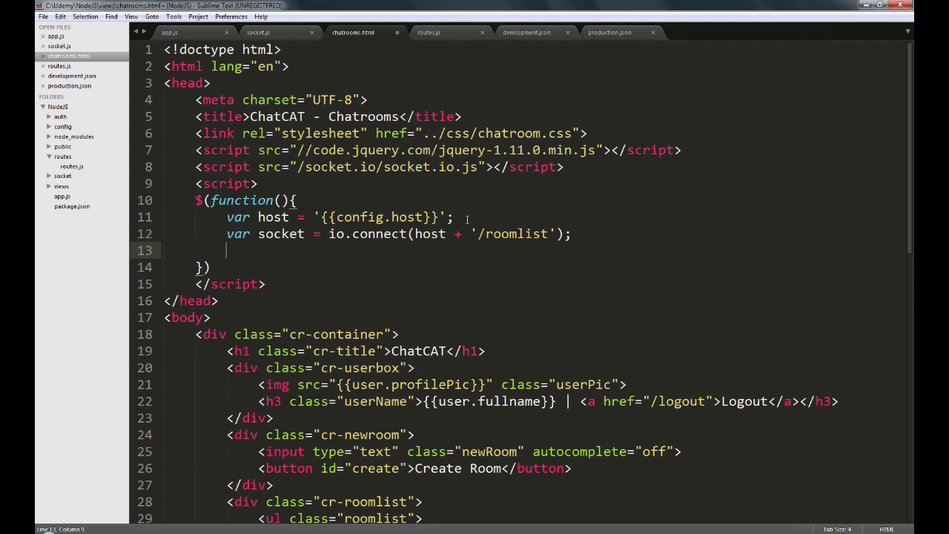
key("enter")
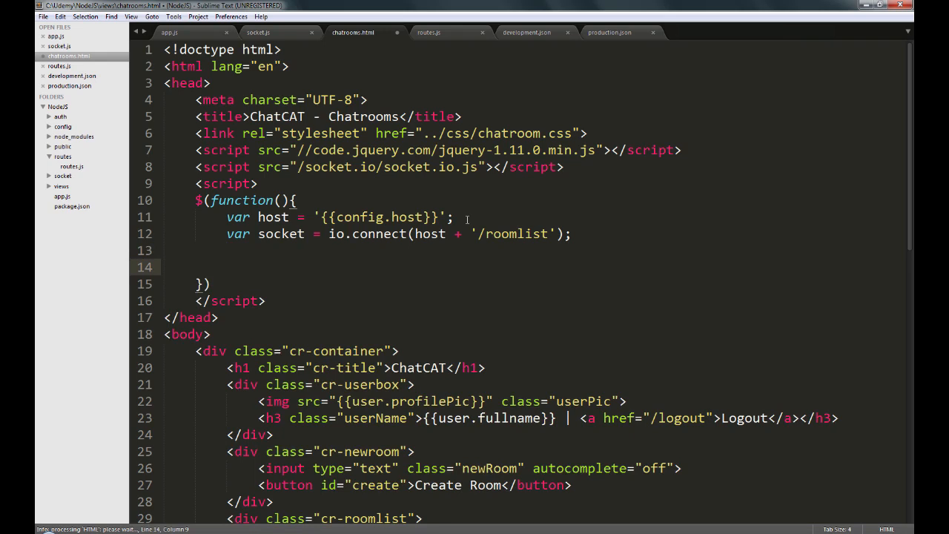
type("socket")
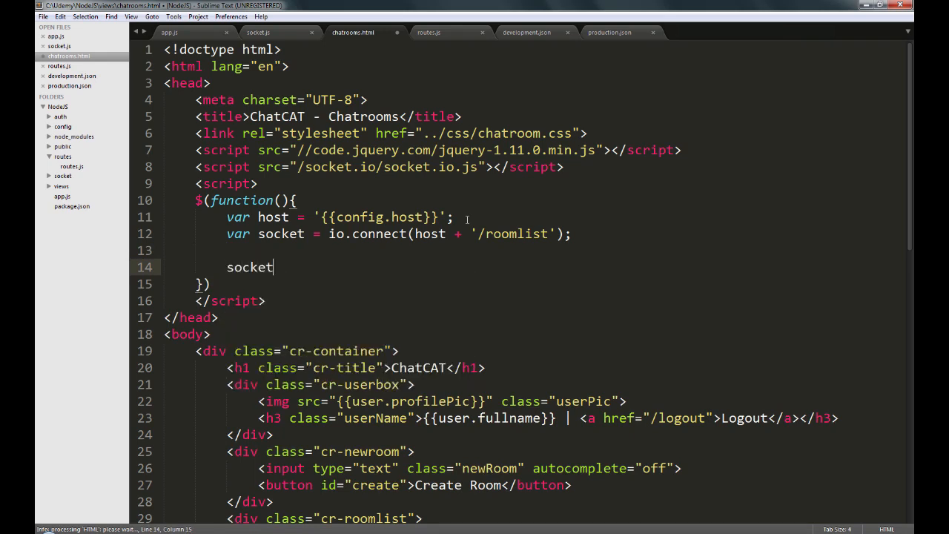
type(".on('')")
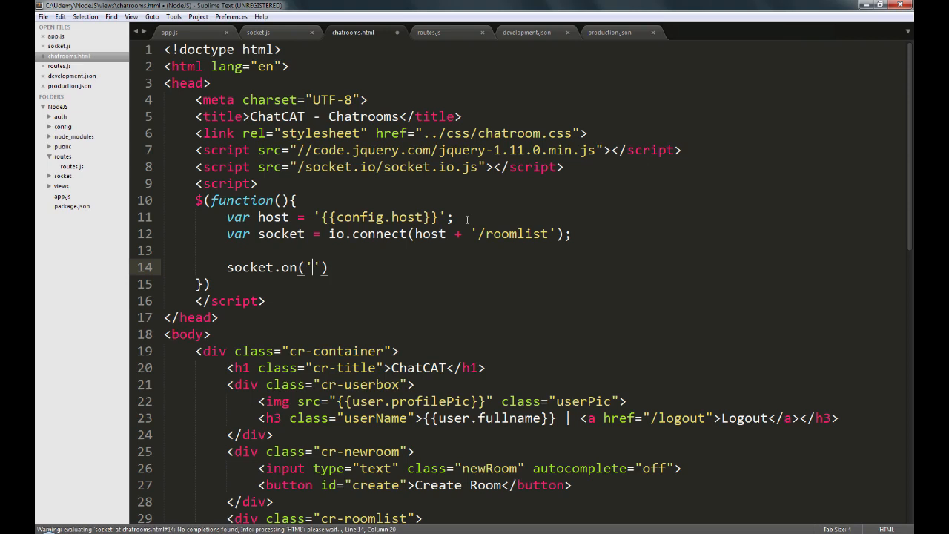
type("connect")
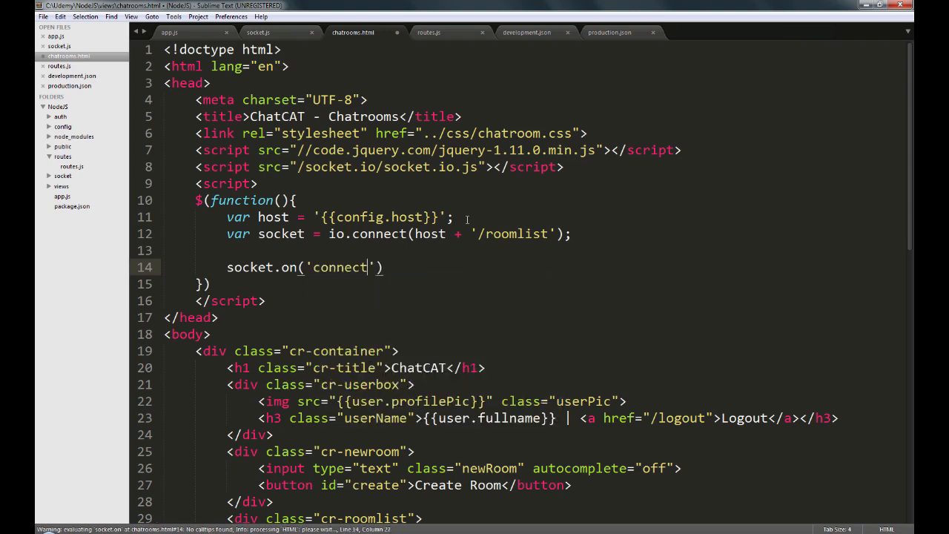
type(", function(")
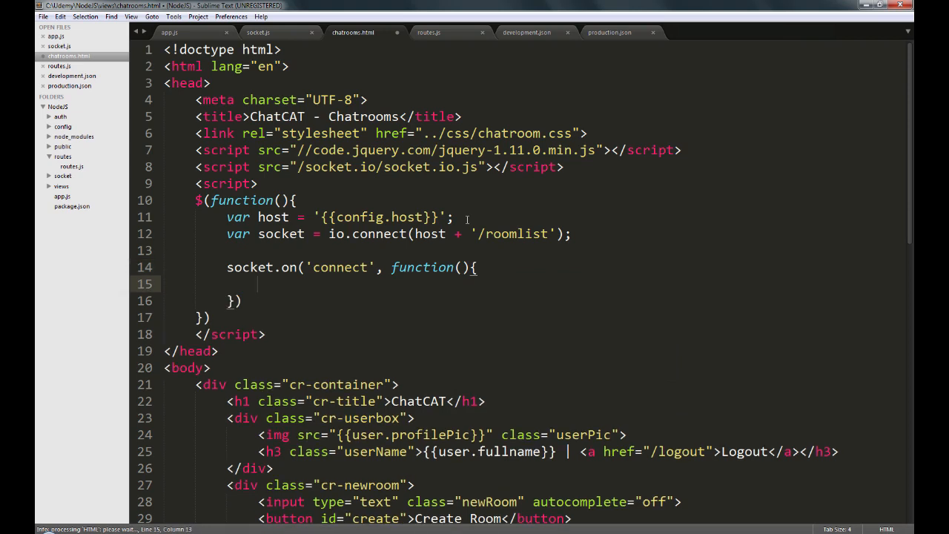
type("console.log('Connection Established !');")
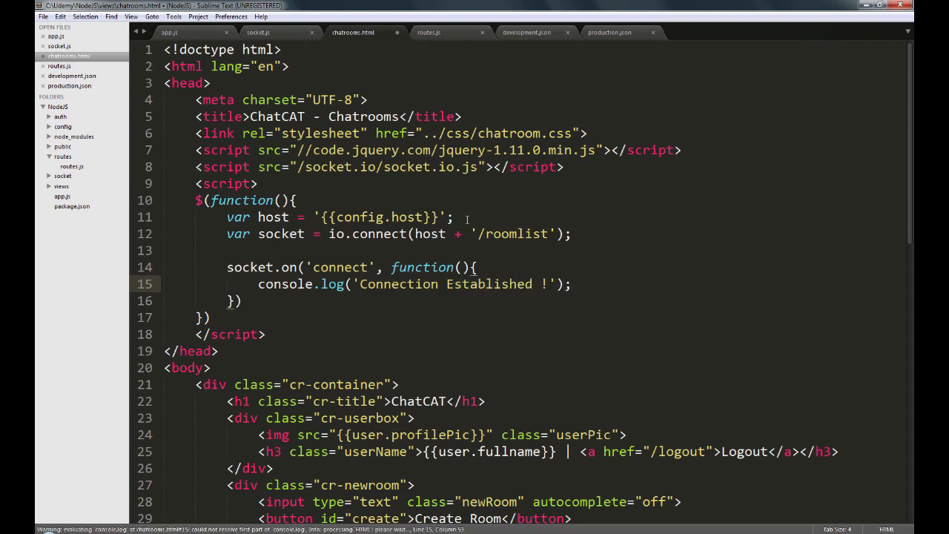
key("ctrl+s")
type("n")
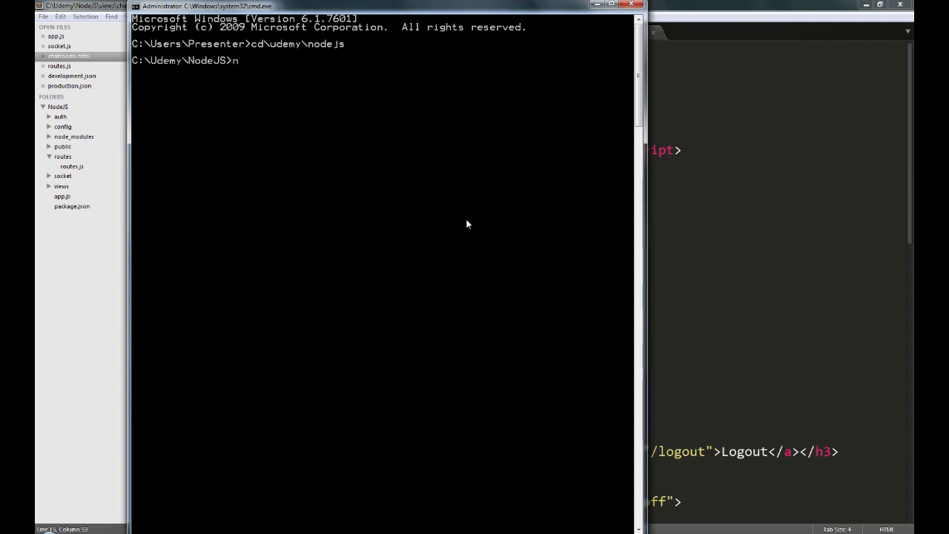
Step: Run node app.js in the udemy\nodejs folder to start the ChatCAT server
type("ode app.js")
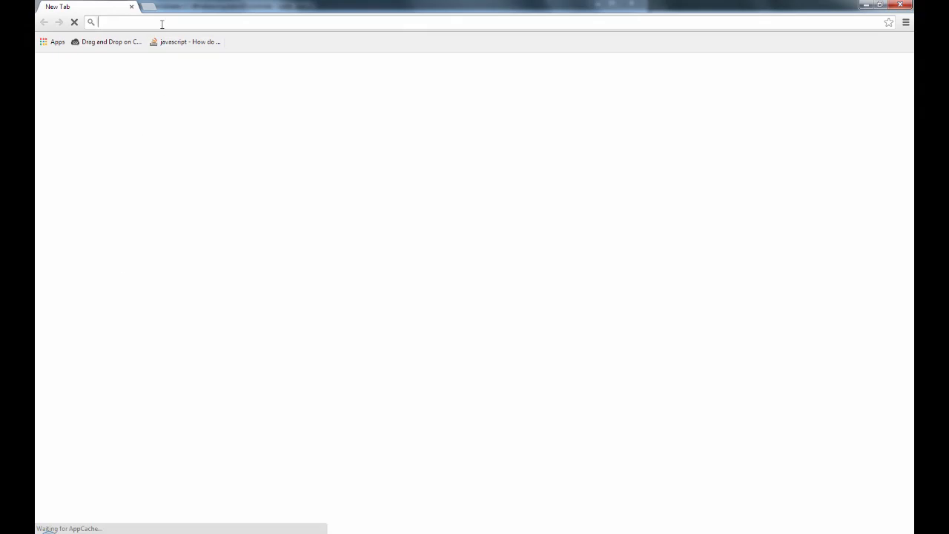
Step: Load localhost:3000, open the DevTools console with F12, and log in with Facebook
type("localhost:3000")
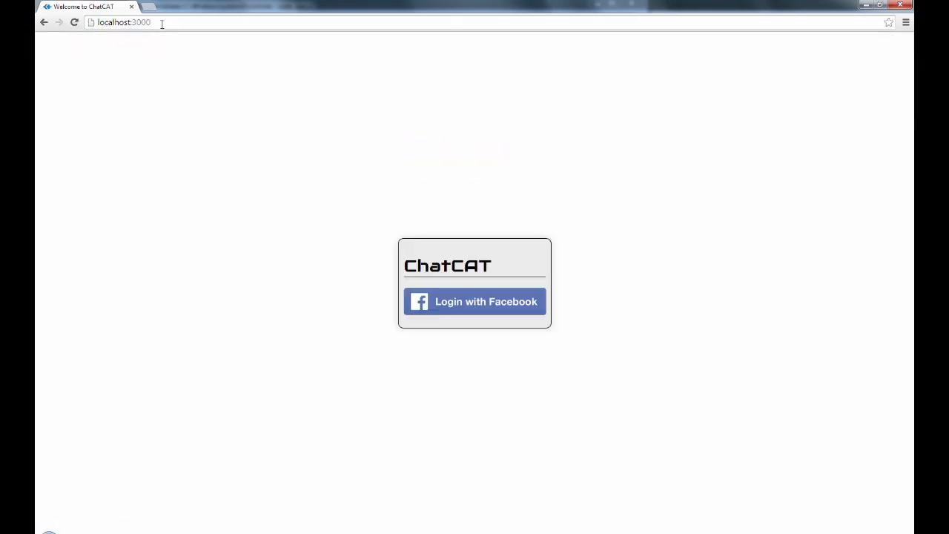
mouse_move(167, 93)
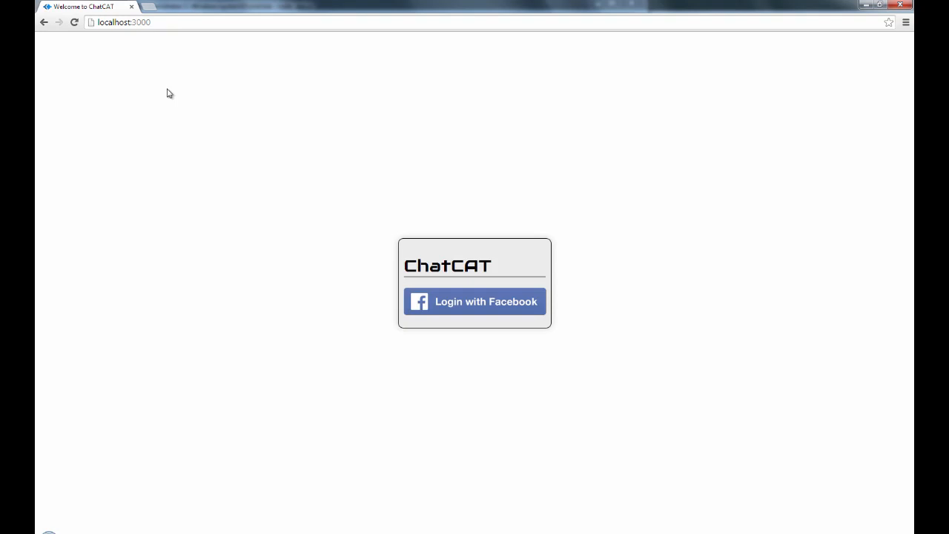
key("F12")
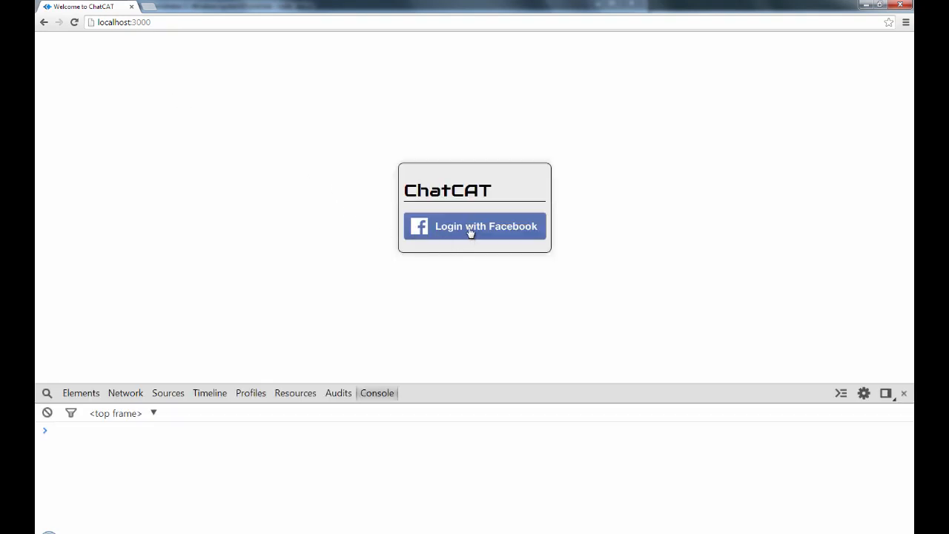
left_click(474, 226)
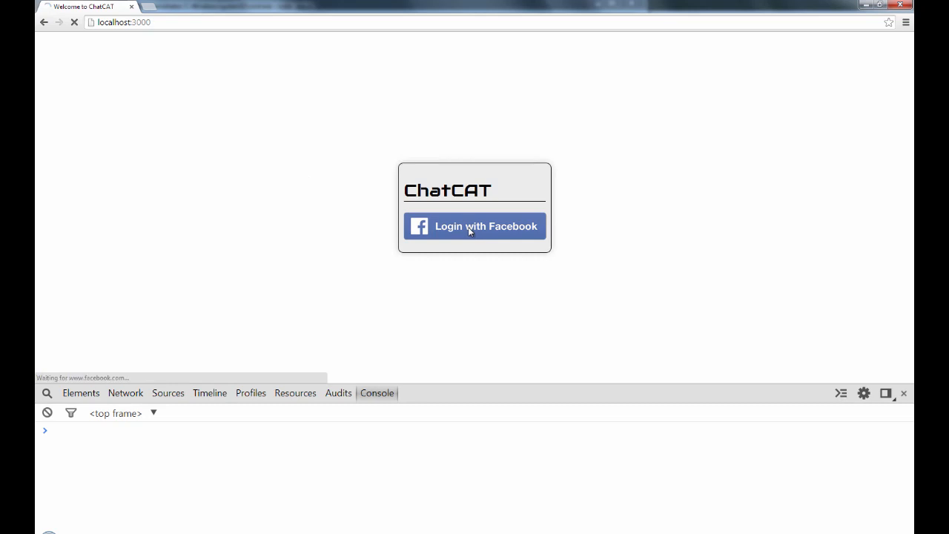
left_click(475, 226)
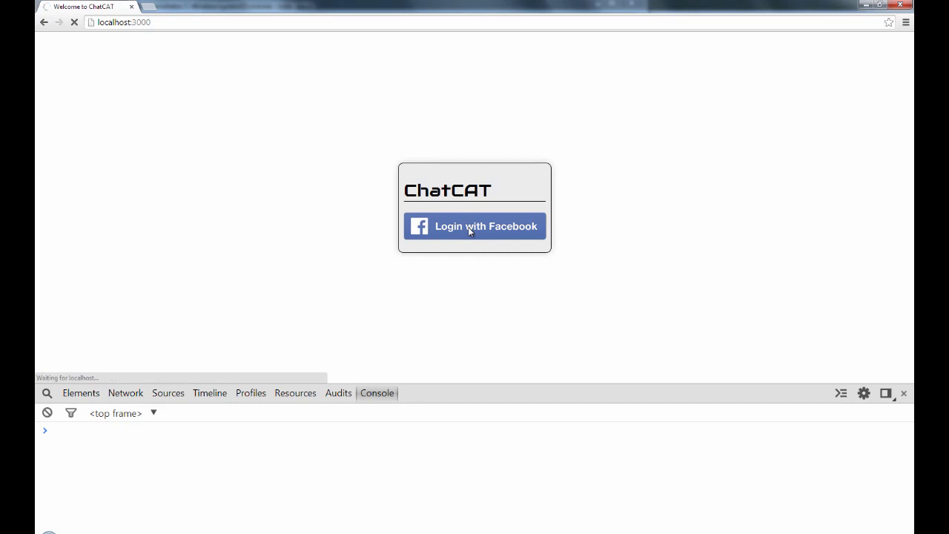
left_click(475, 226)
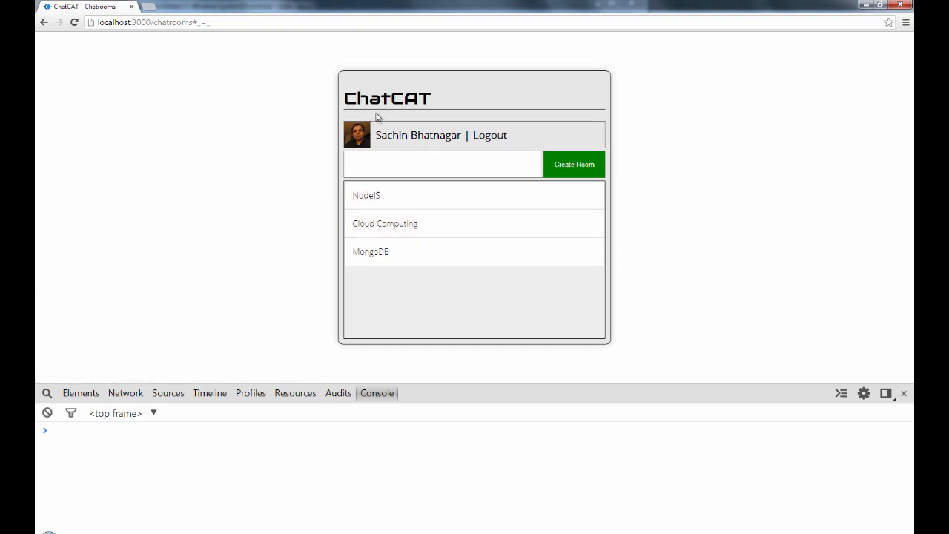
mouse_move(136, 434)
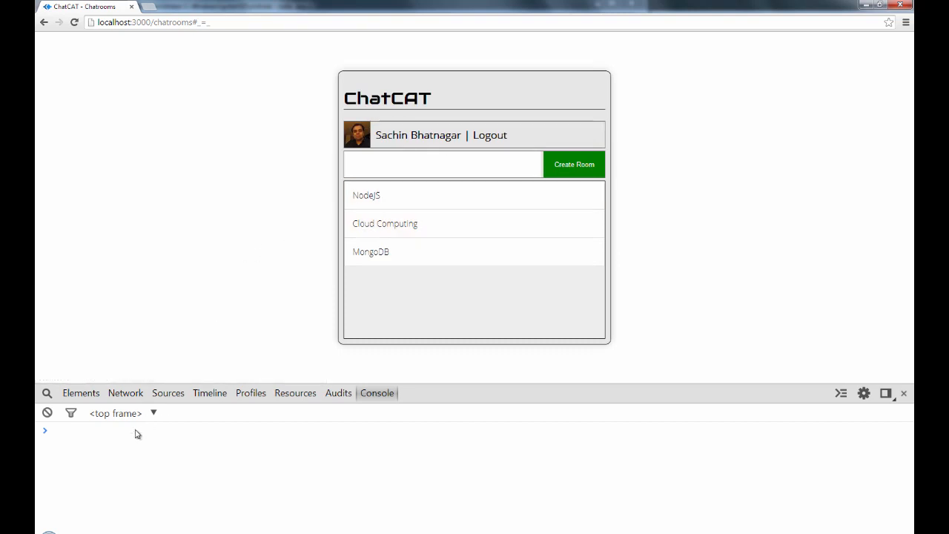
mouse_move(247, 440)
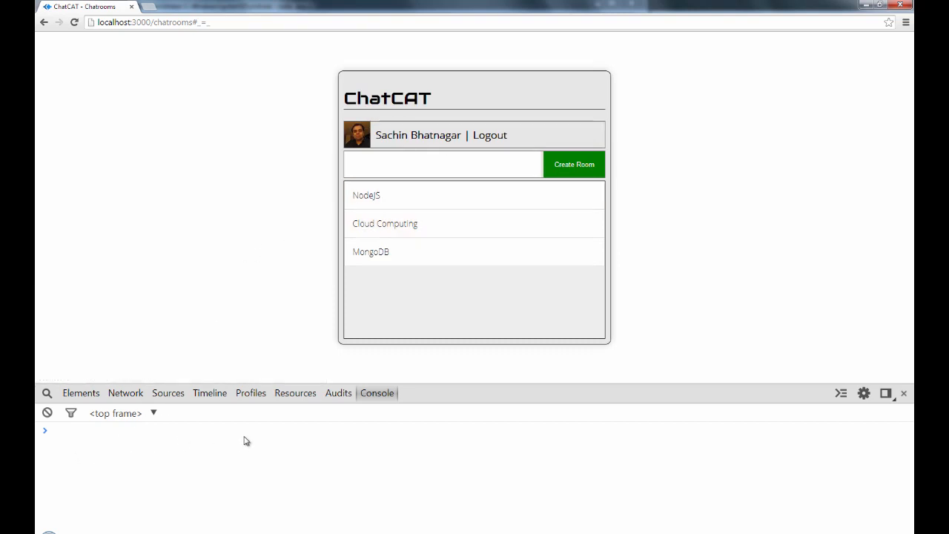
mouse_move(169, 456)
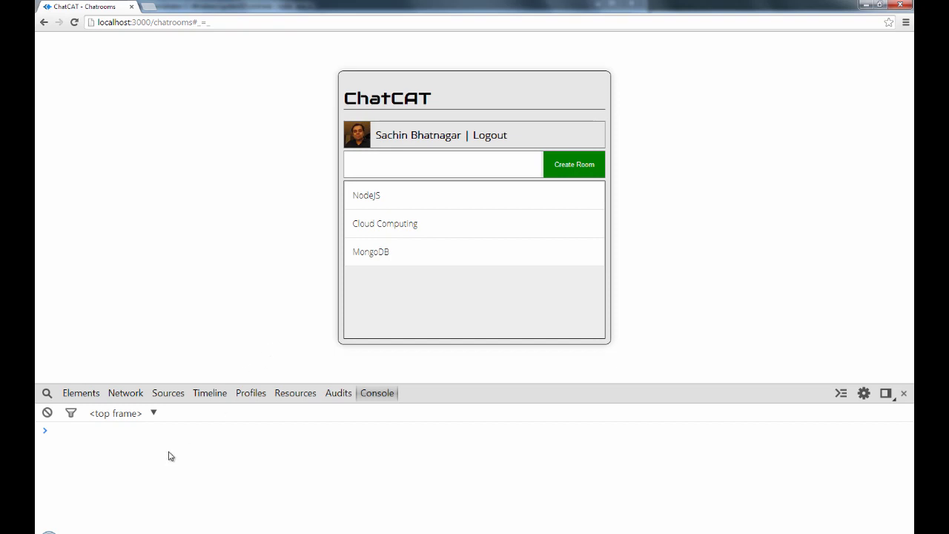
mouse_move(402, 492)
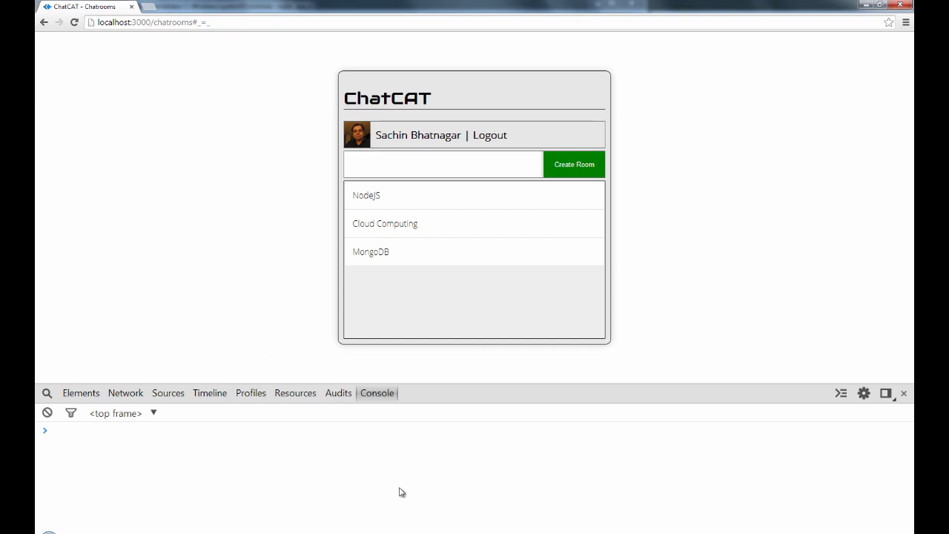
mouse_move(456, 508)
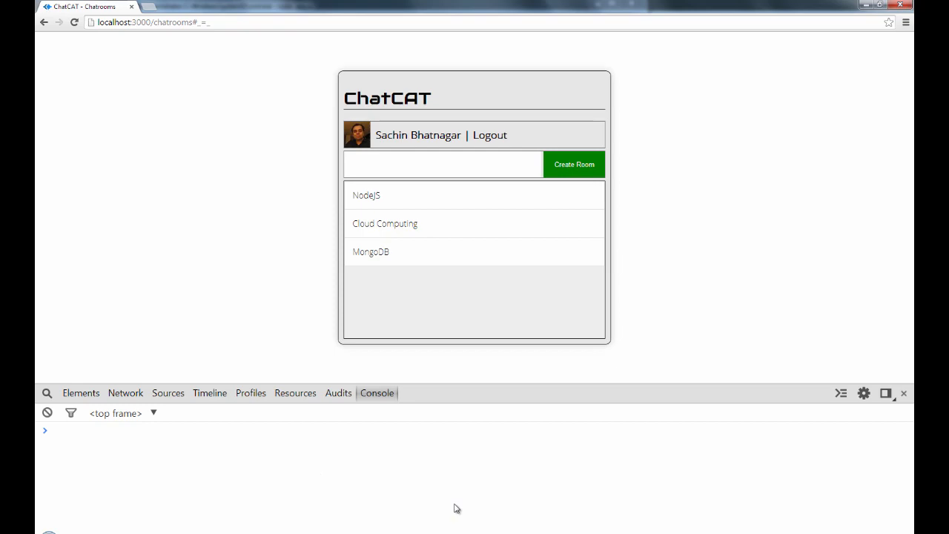
mouse_move(240, 531)
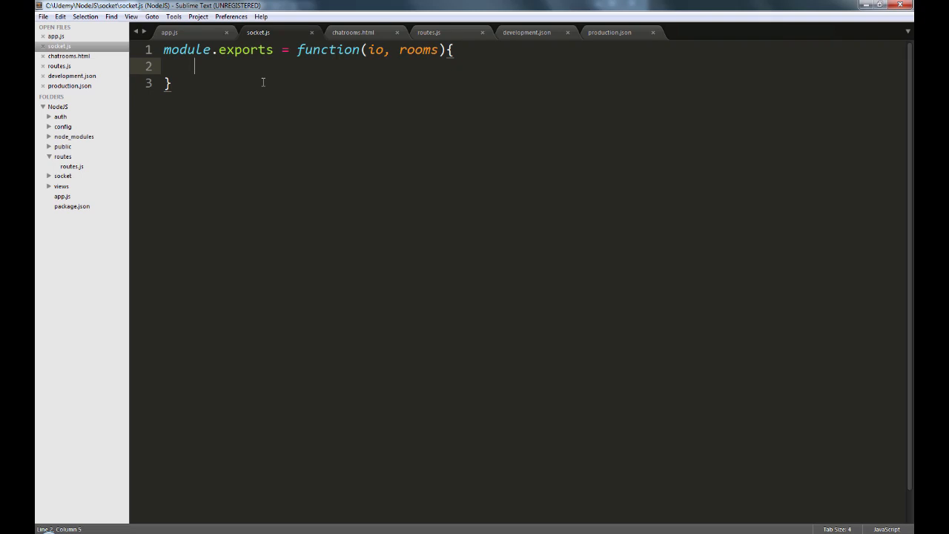
Step: Write var chatrooms = io.of('/roomlist') on line 2 inside the exported function
type("v")
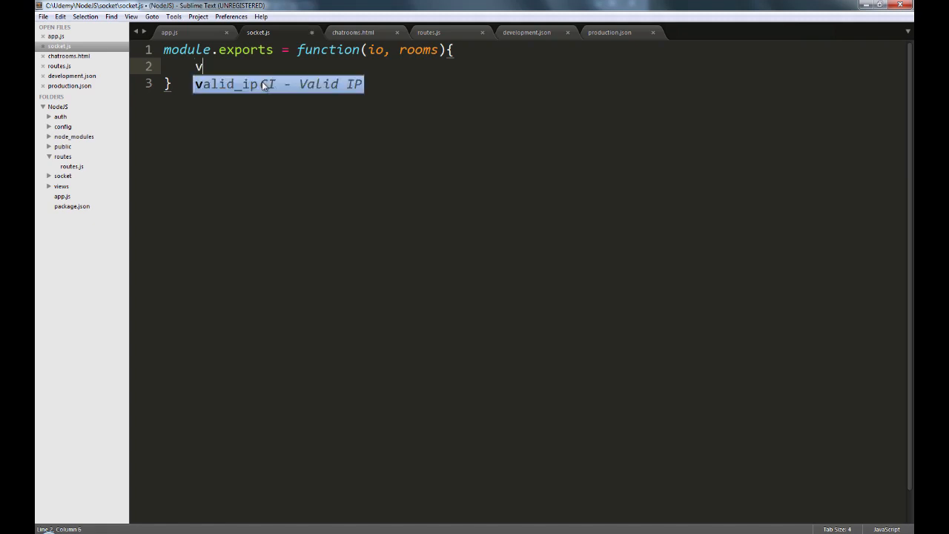
type("ar ch")
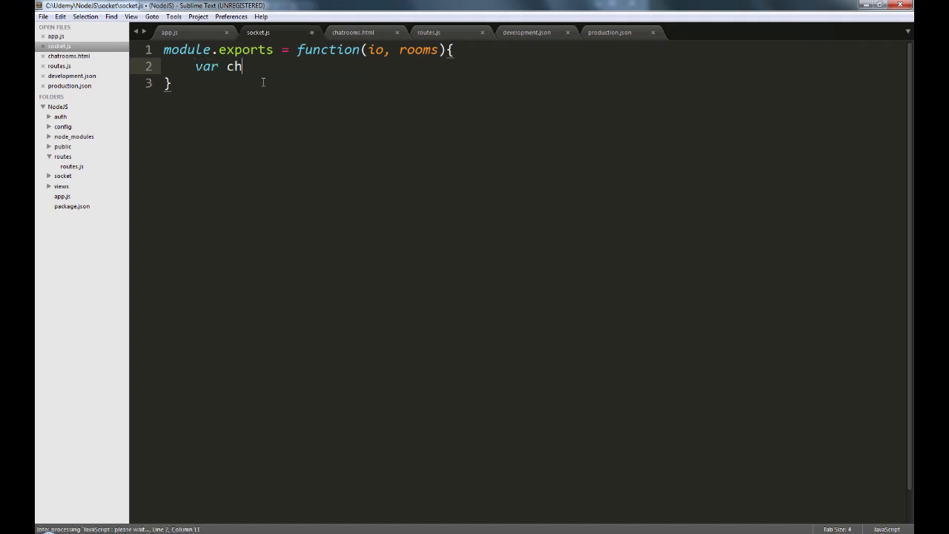
type("atrooms =")
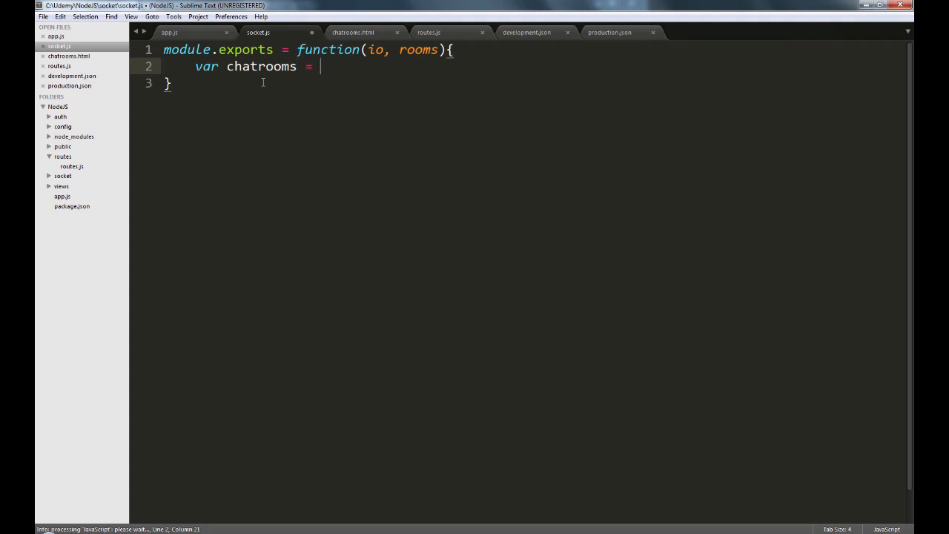
type("io")
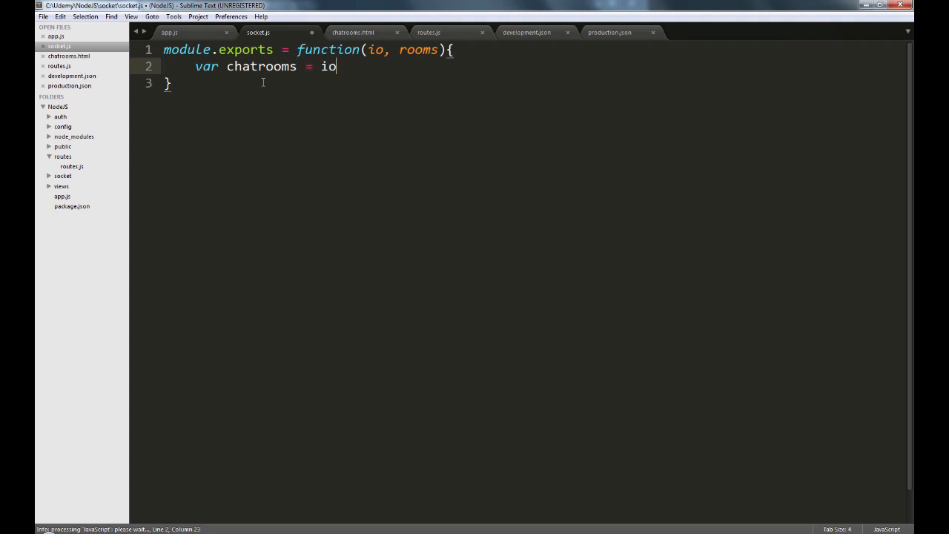
type(".of(")
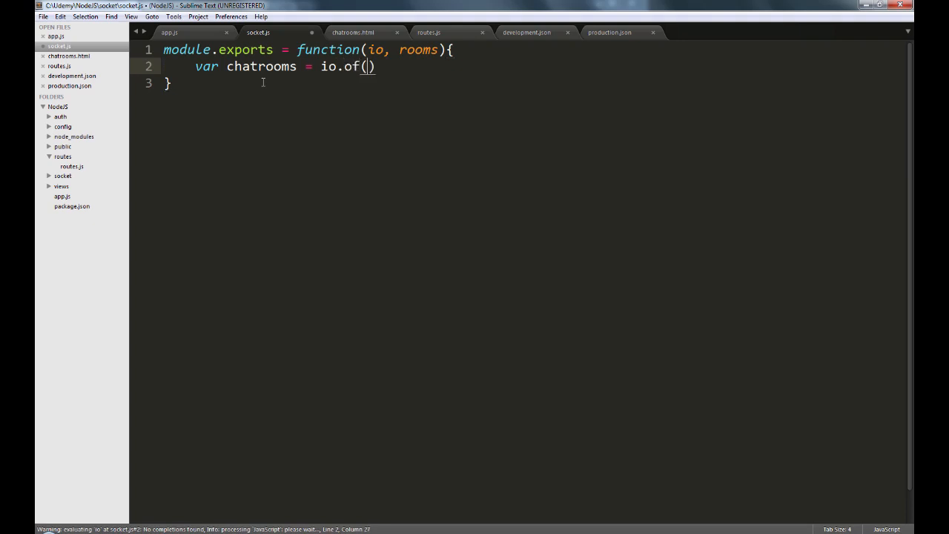
type("''")
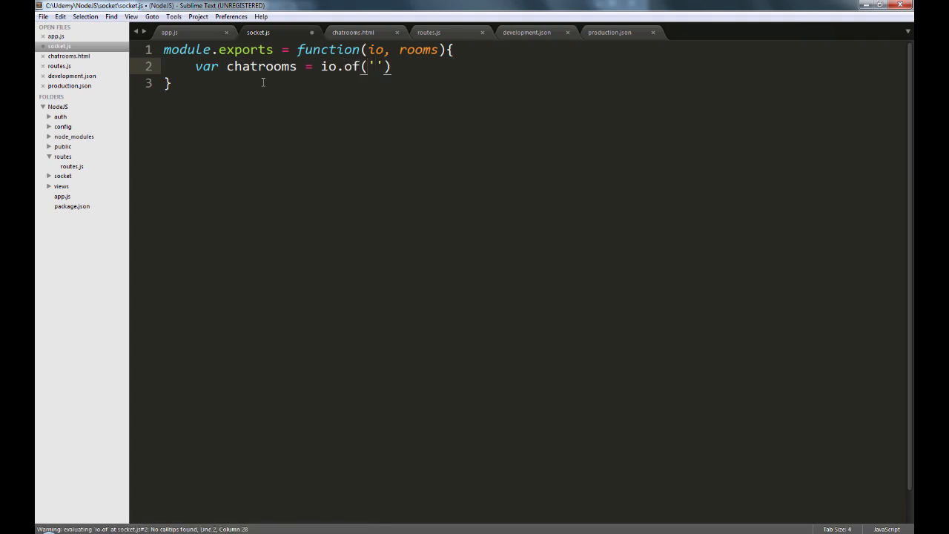
type("/")
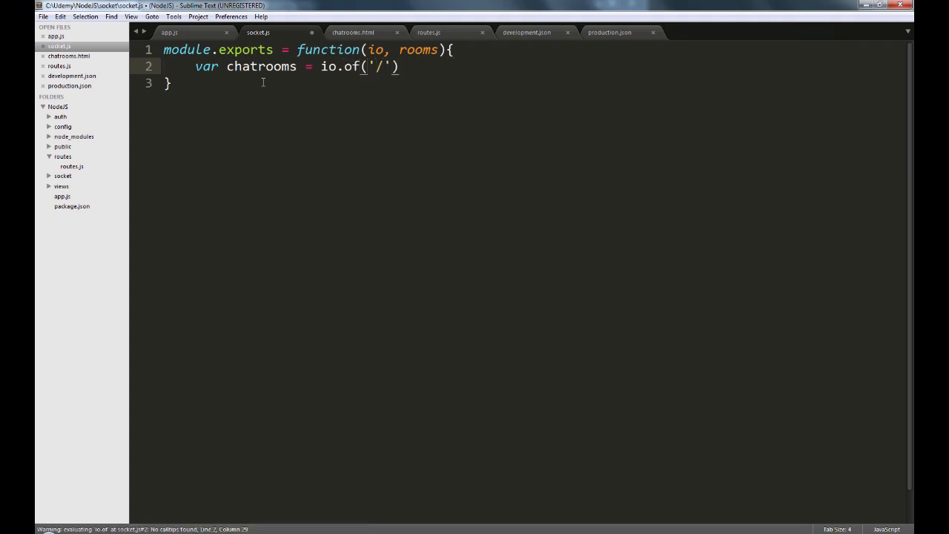
type("room")
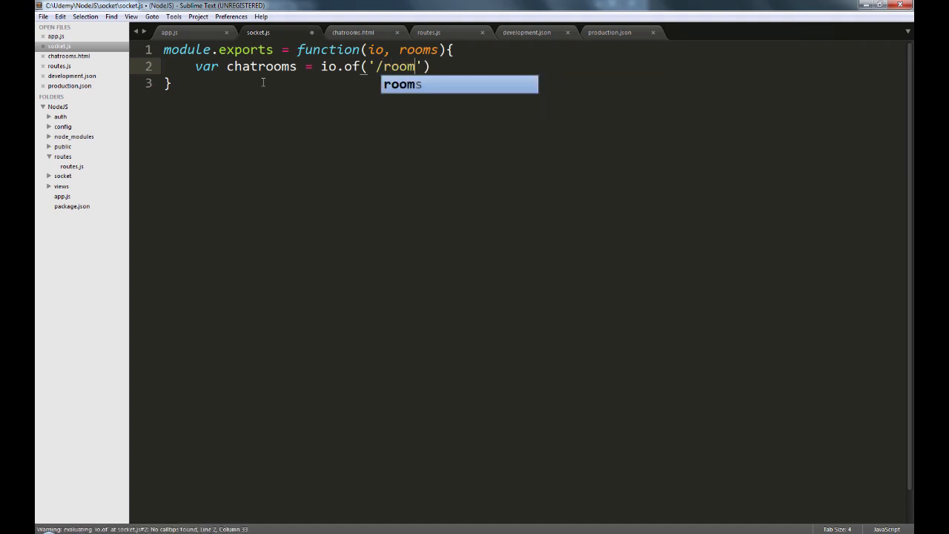
type("list")
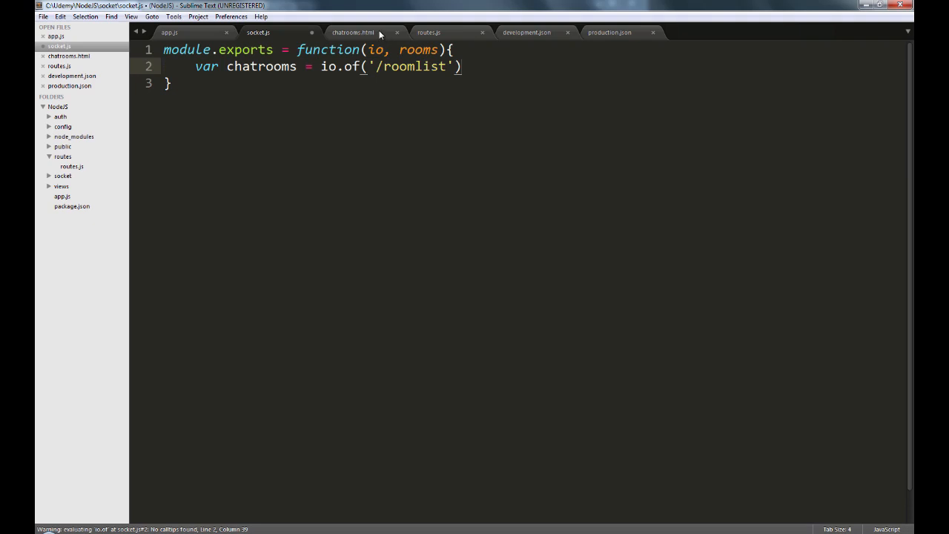
left_click(353, 32)
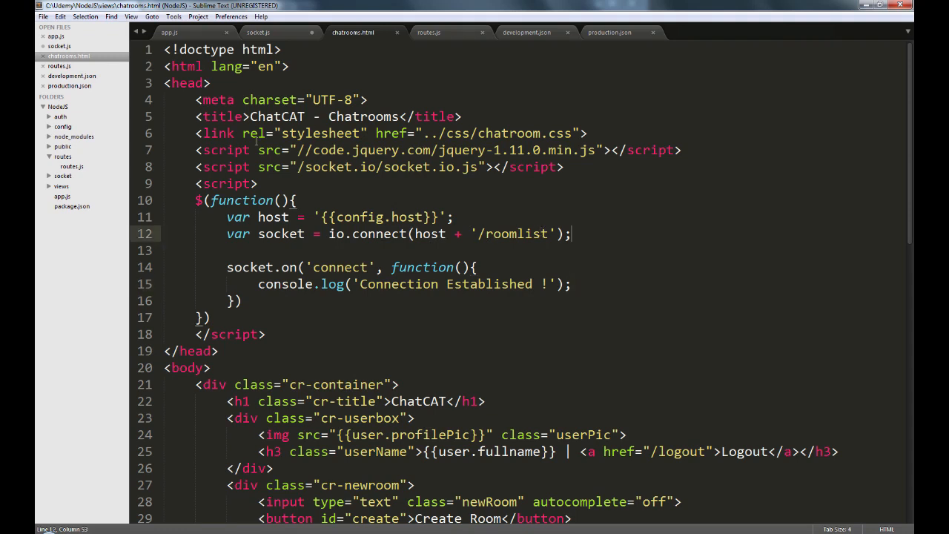
type("// ht")
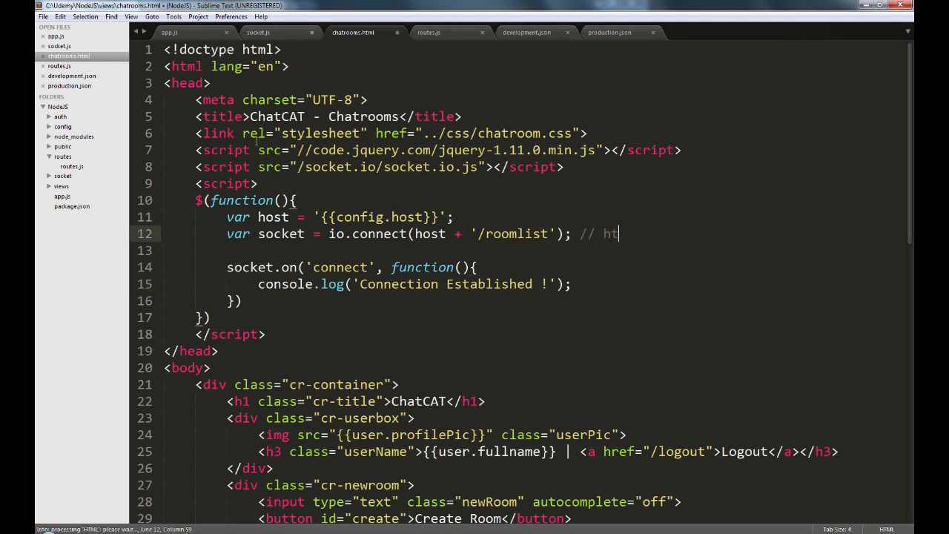
type("tp://o")
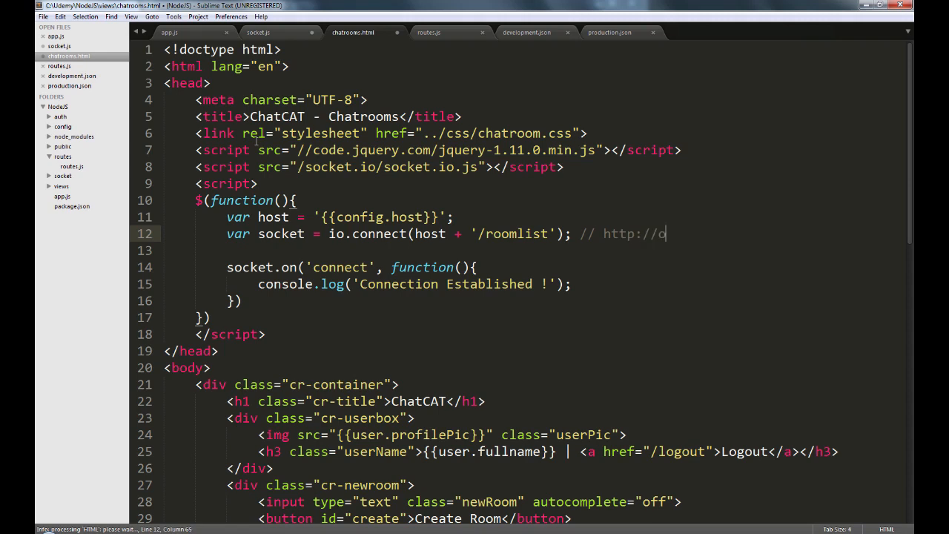
type("localhost:30")
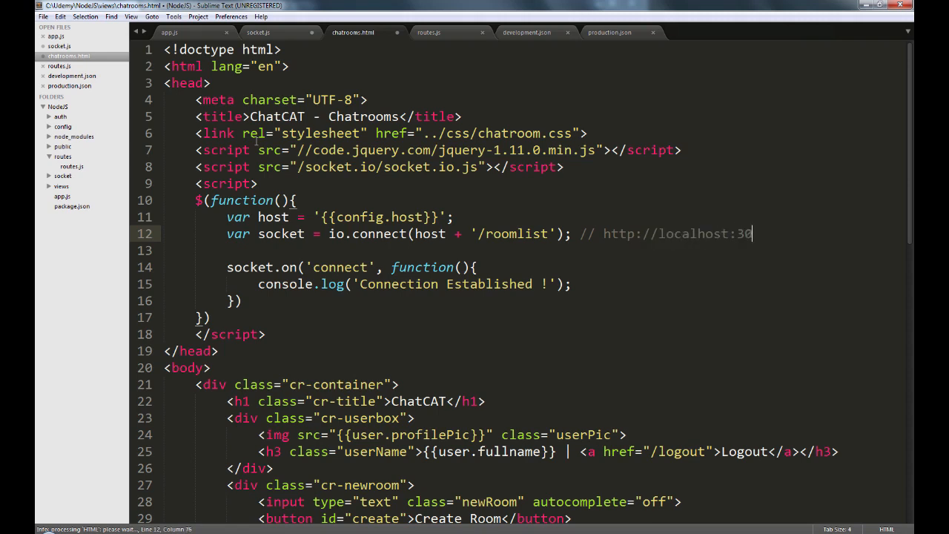
type("00/r")
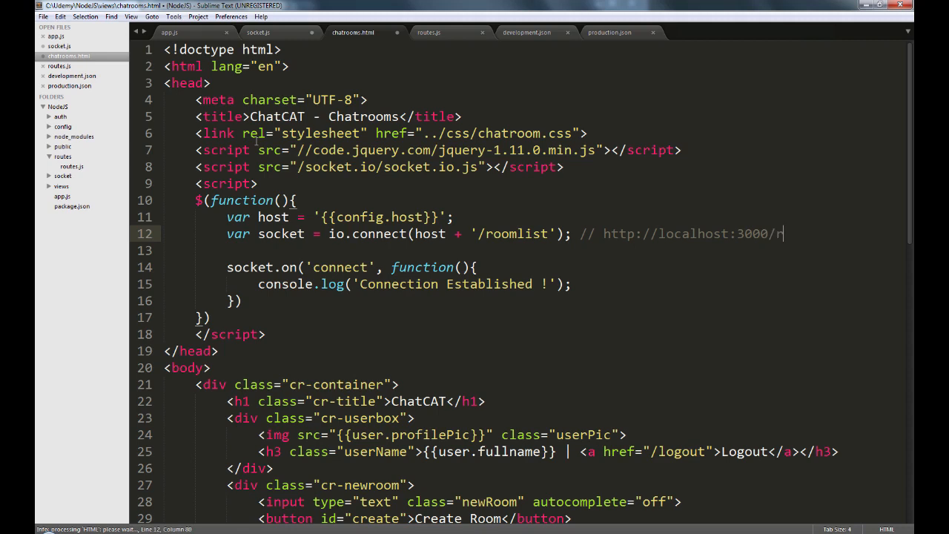
type("oomlist")
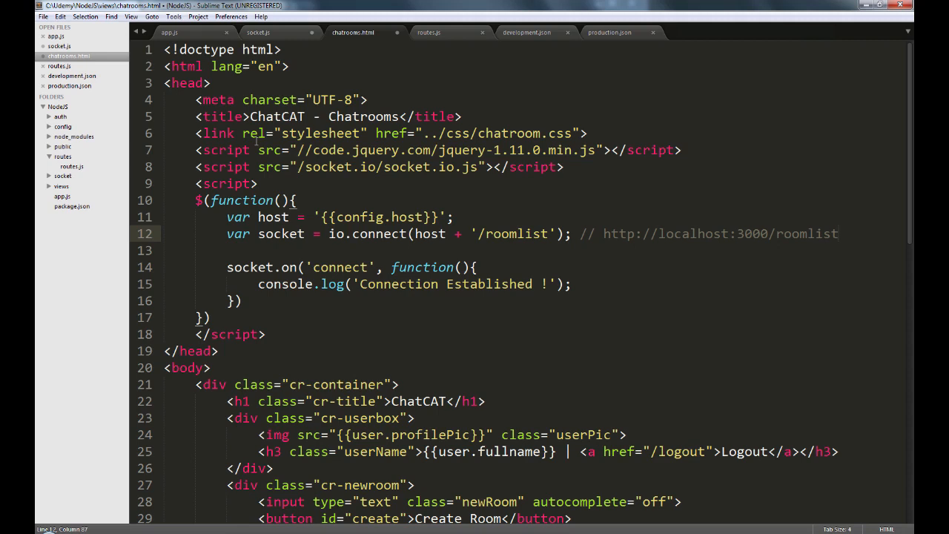
left_click(839, 233)
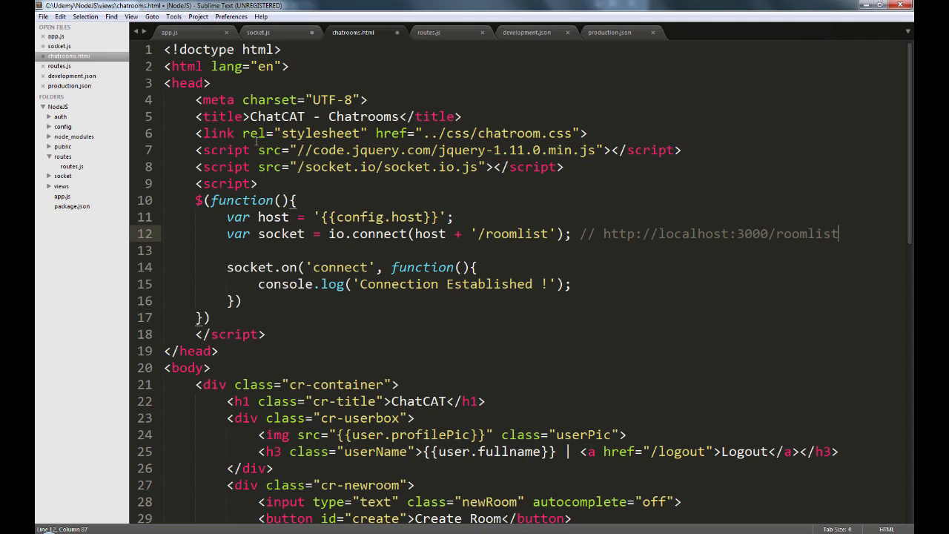
left_click(258, 32)
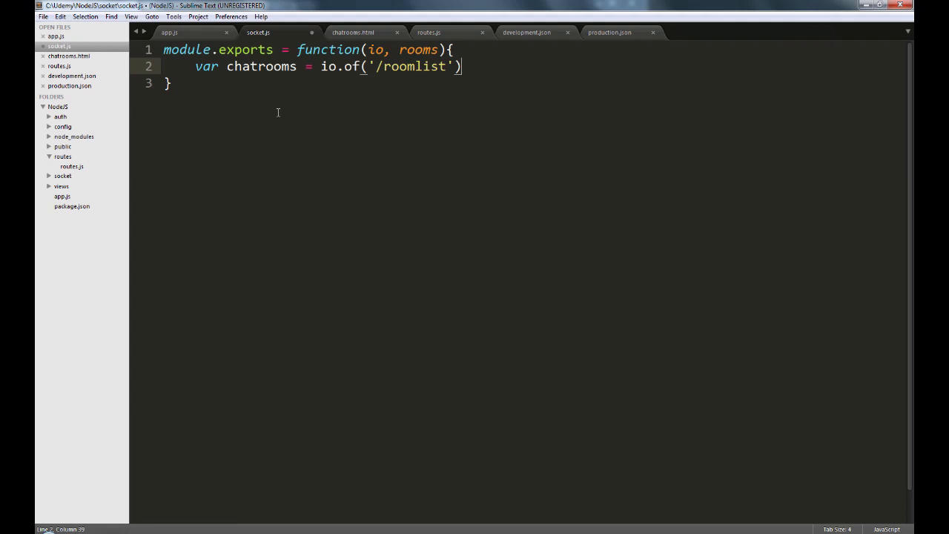
Step: Chain .on('connection', function(socket){ onto io.of('/roomlist') and save socket.js
type(".on")
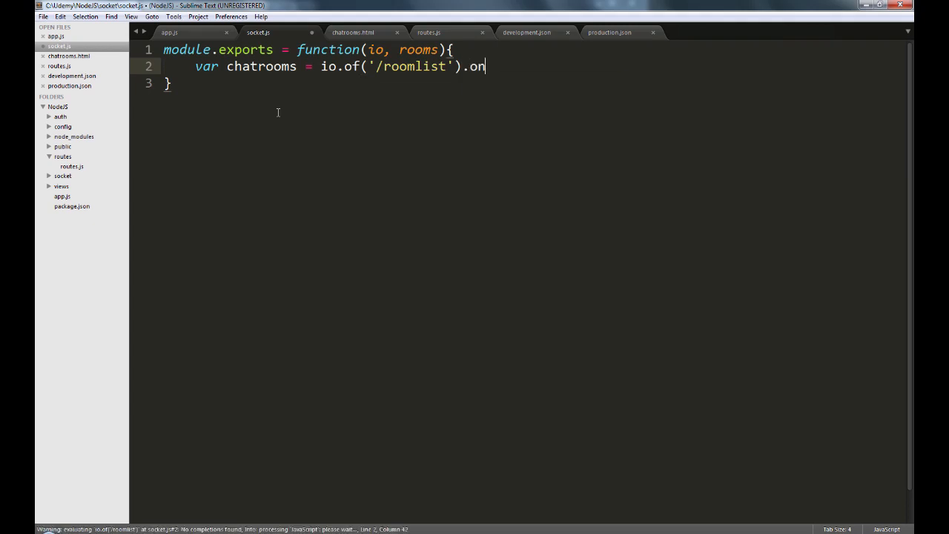
type("('co'")
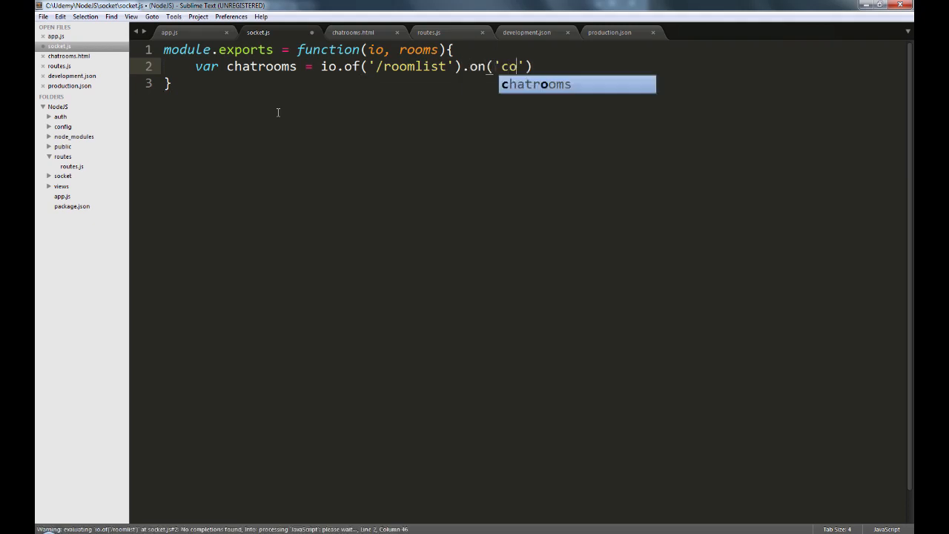
type("nnection")
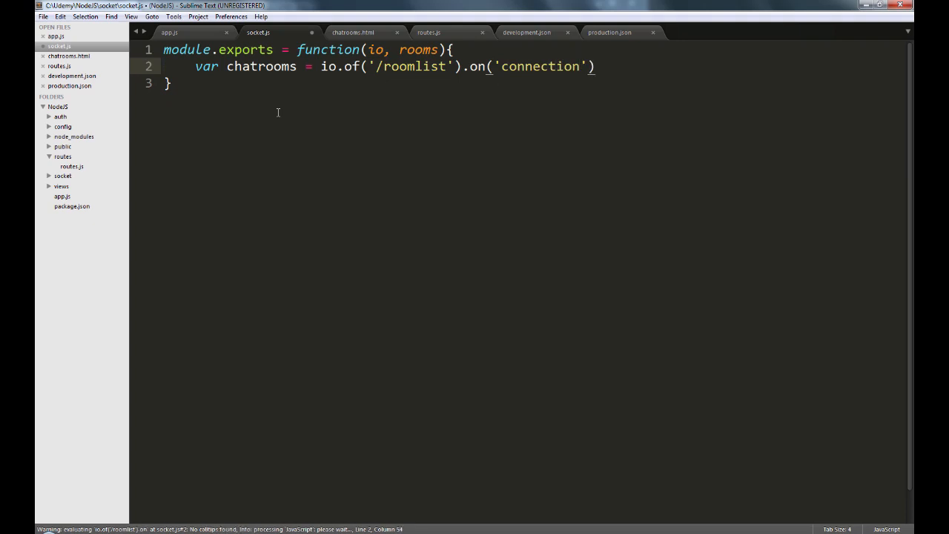
type(", function(")
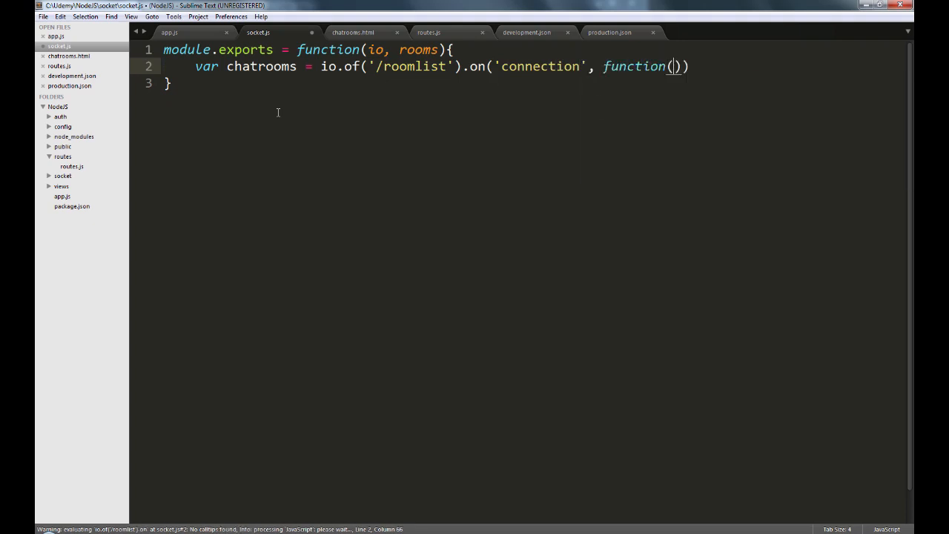
type("socke")
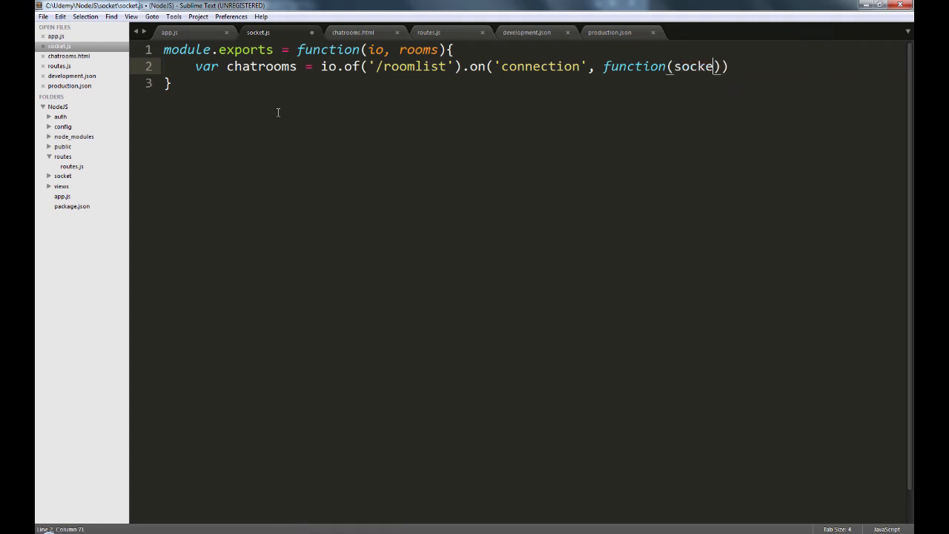
type("t){")
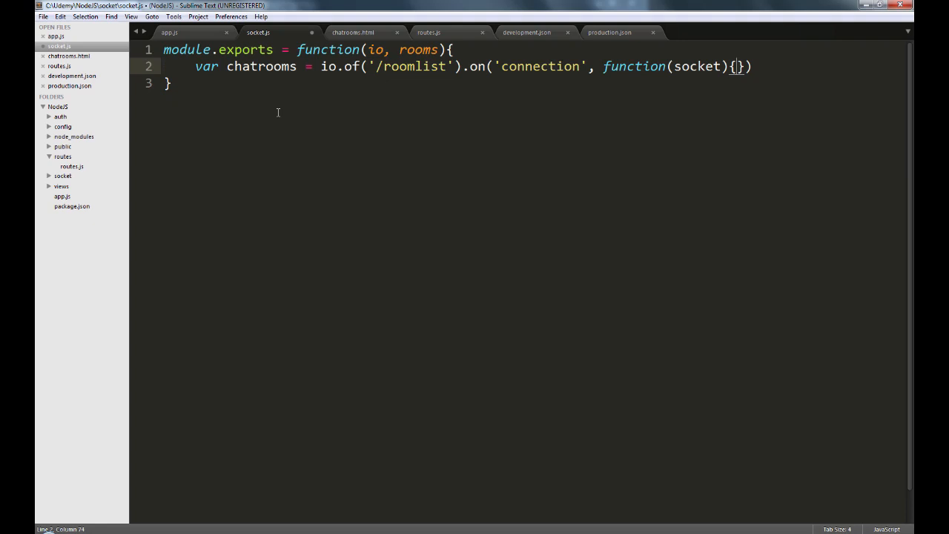
key("Enter")
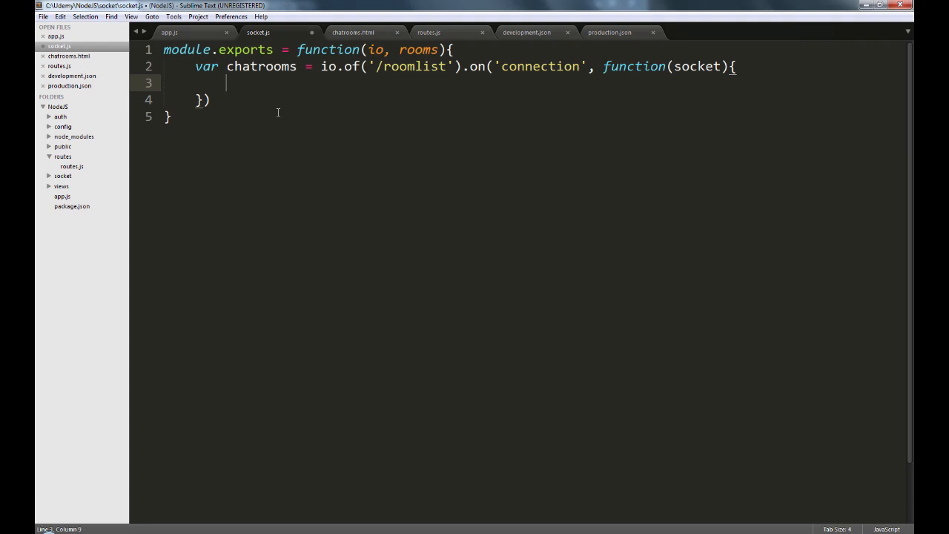
key("ctrl+s")
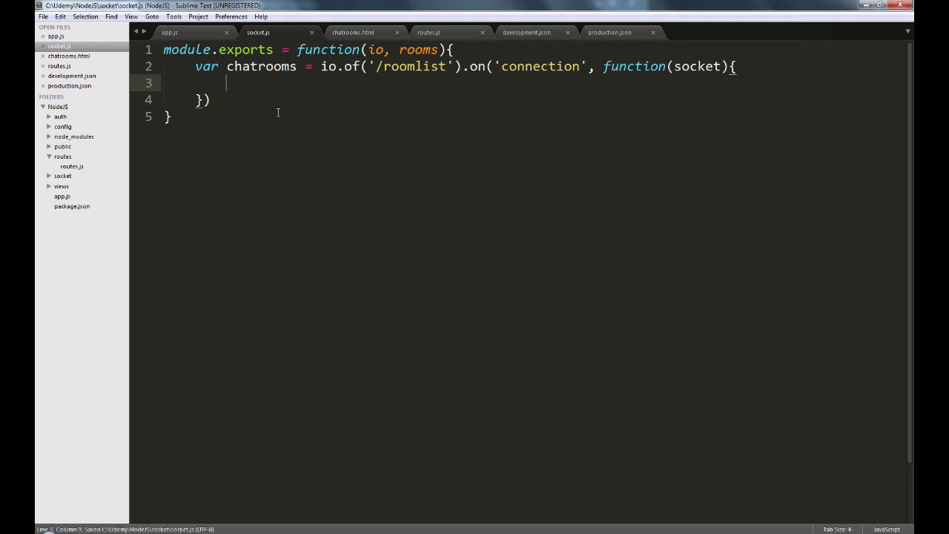
Step: Log 'Connection Established on the Server !' inside the connection handler
type("console.log")
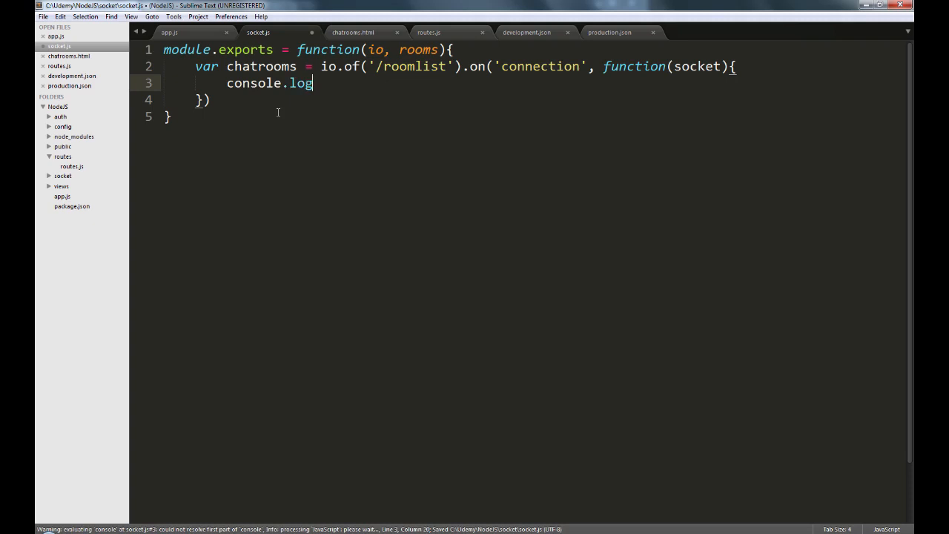
type("('Connectio")
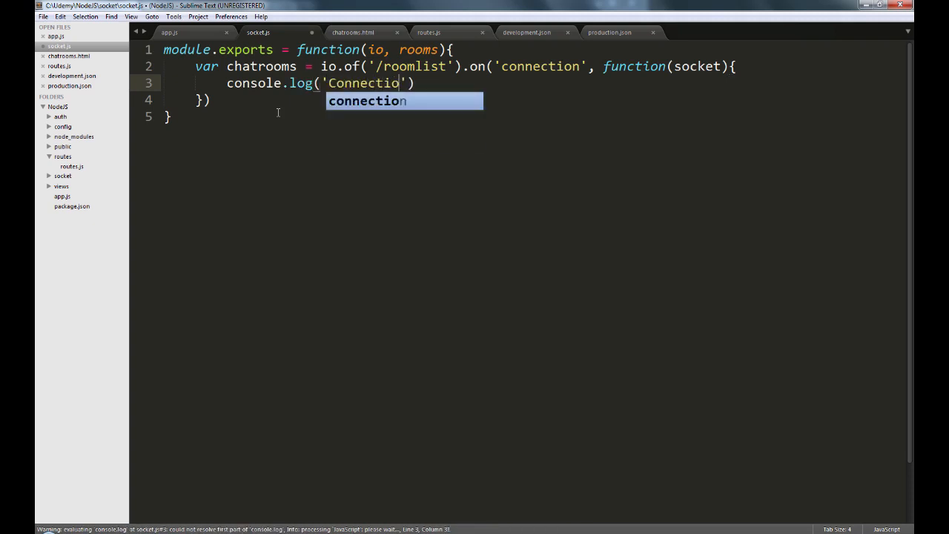
type("Established")
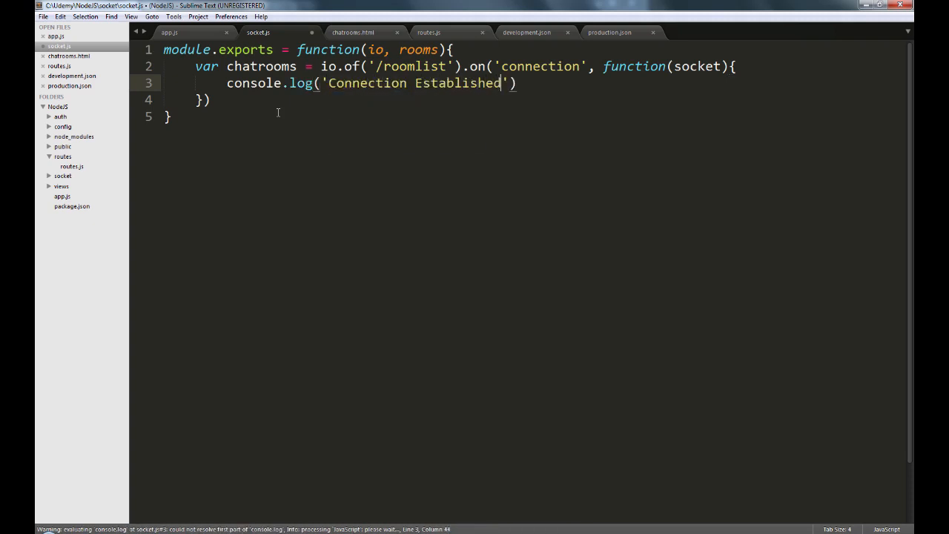
type("on the Server")
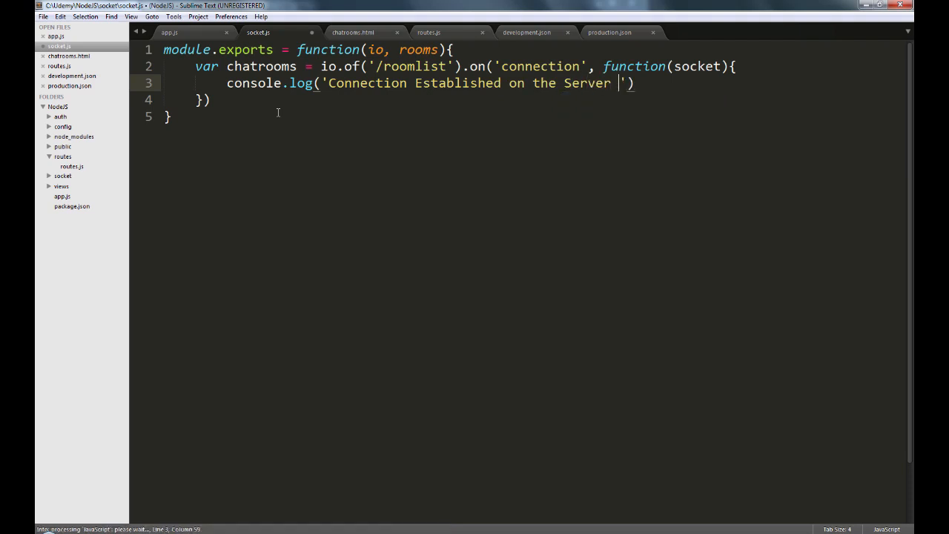
type("!")
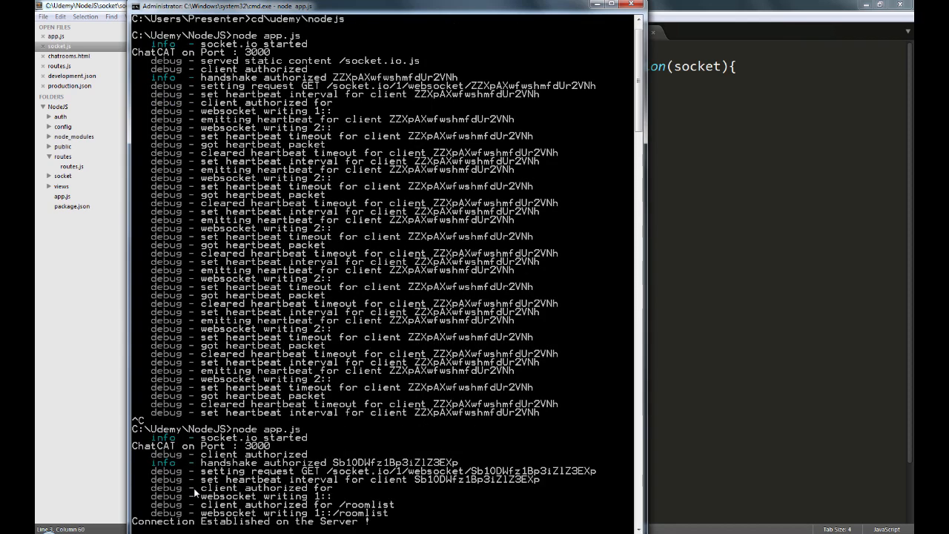
mouse_move(199, 526)
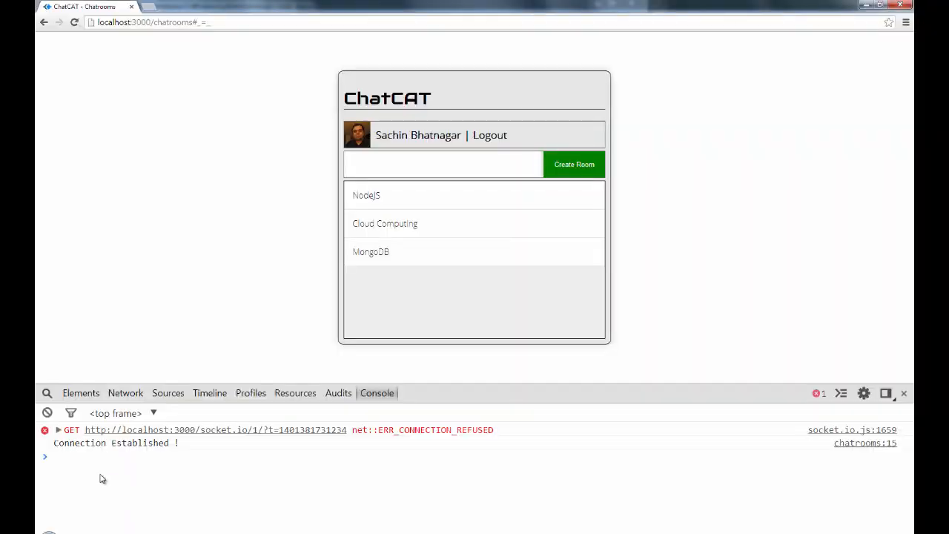
mouse_move(194, 457)
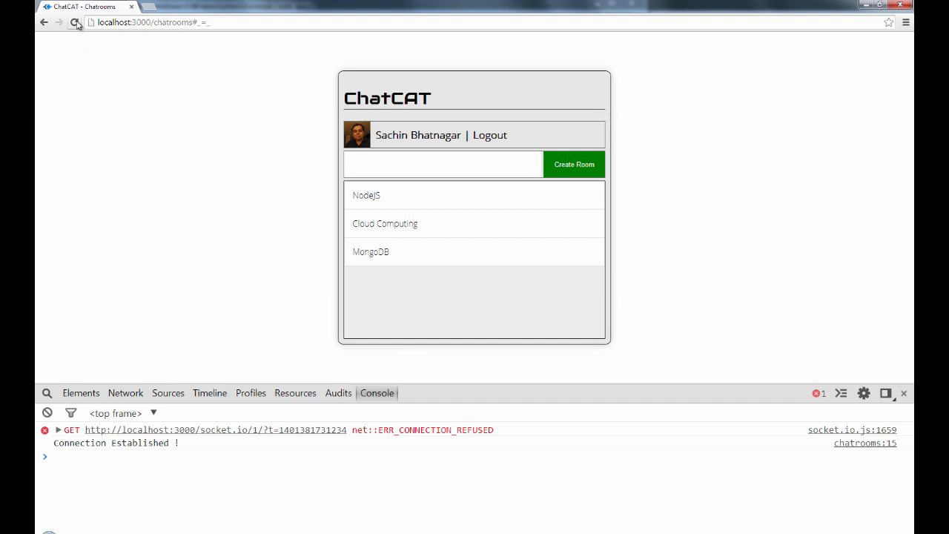
Step: Reload the ChatCAT page and log back in with Facebook to reach the chatrooms page
left_click(489, 135)
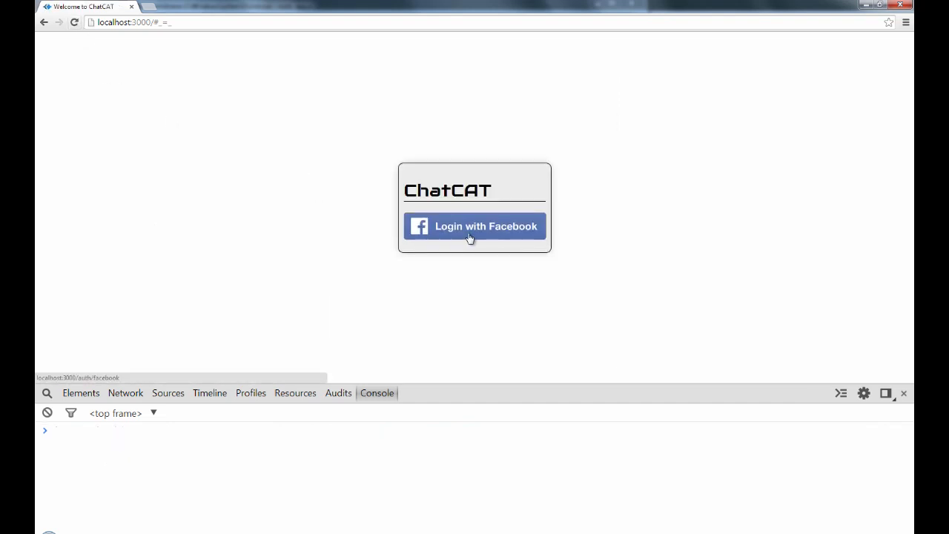
left_click(475, 226)
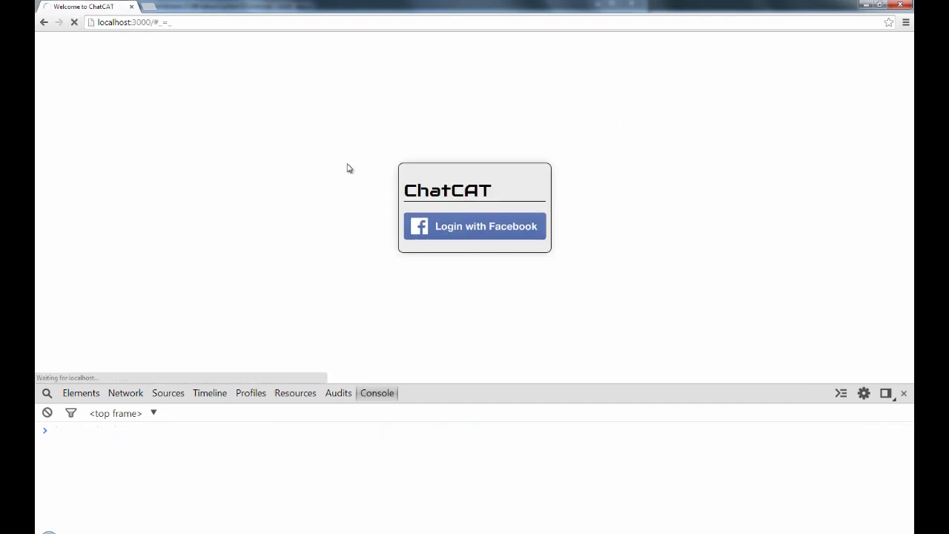
left_click(475, 226)
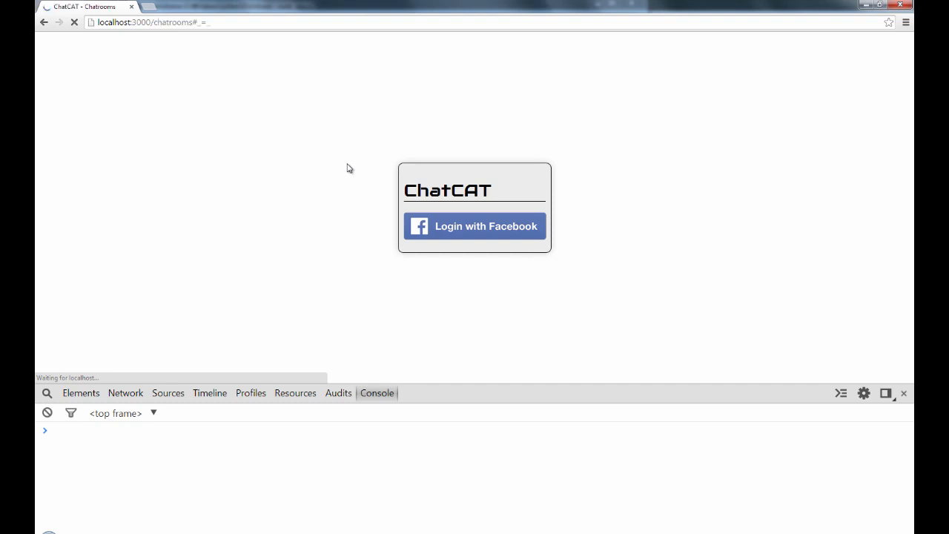
left_click(475, 226)
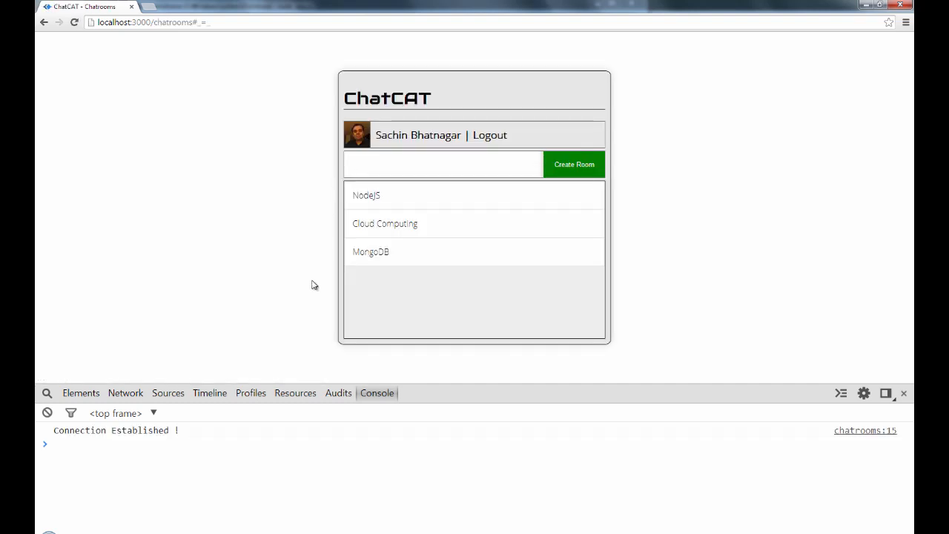
mouse_move(164, 455)
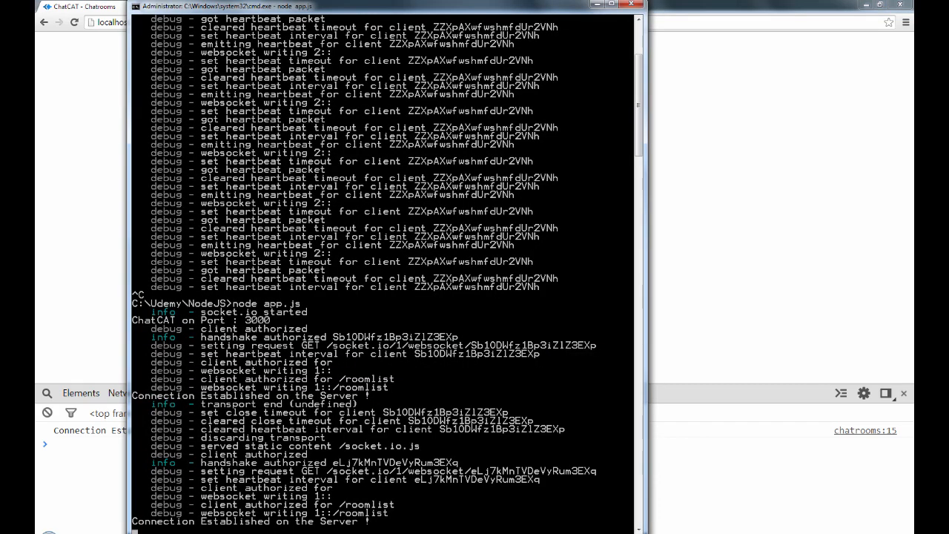
mouse_move(163, 529)
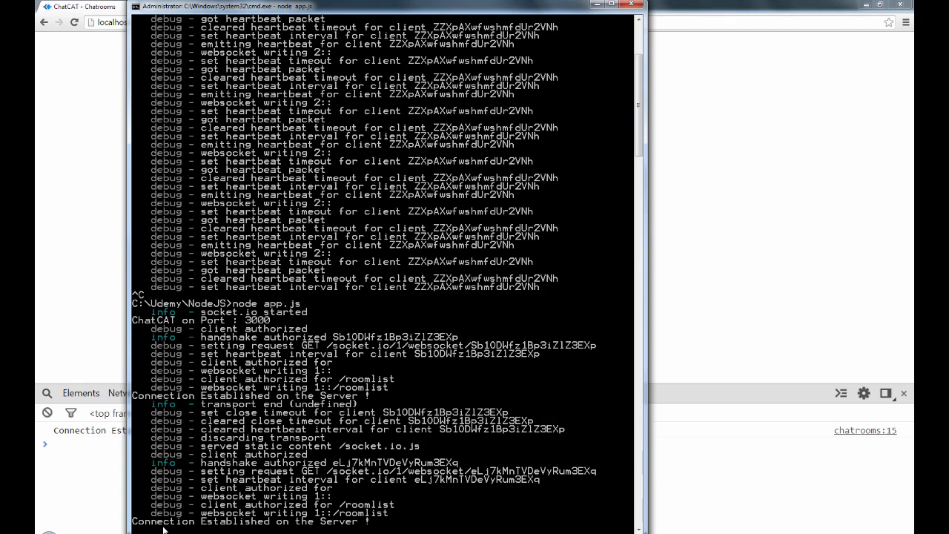
mouse_move(86, 356)
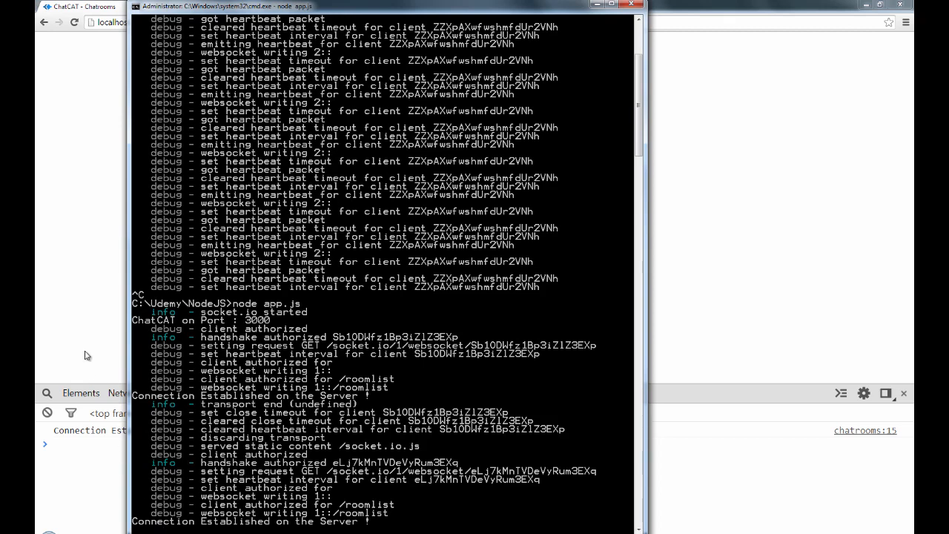
mouse_move(77, 454)
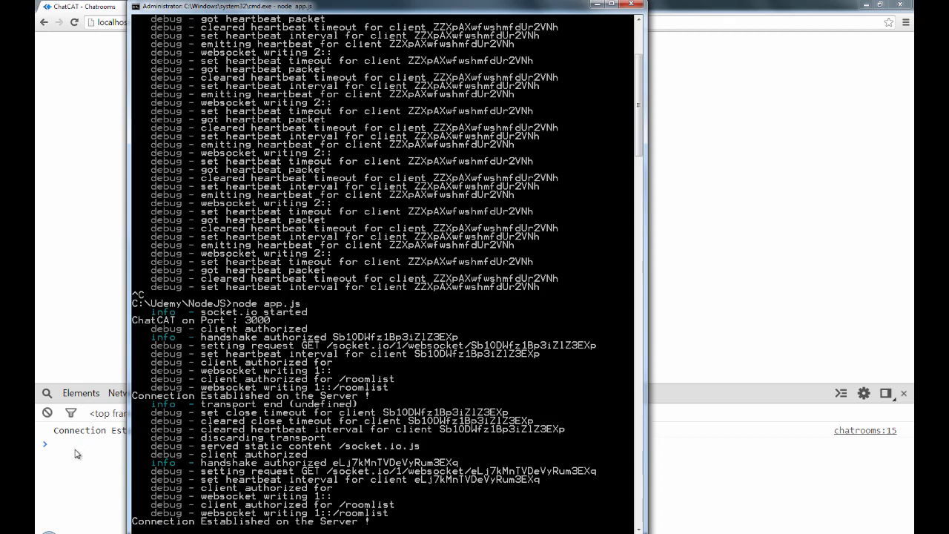